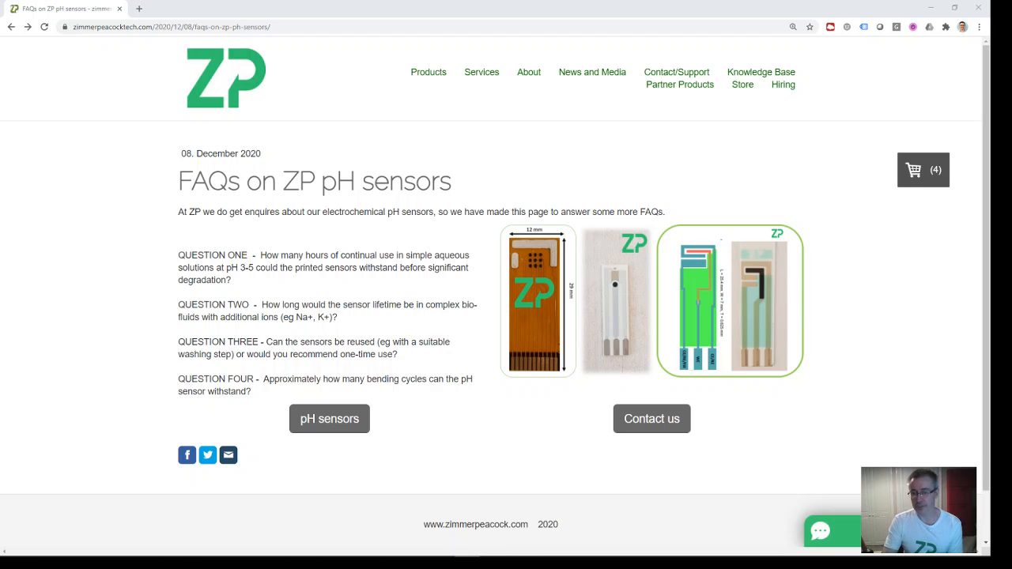
pyautogui.moveTo(829, 386)
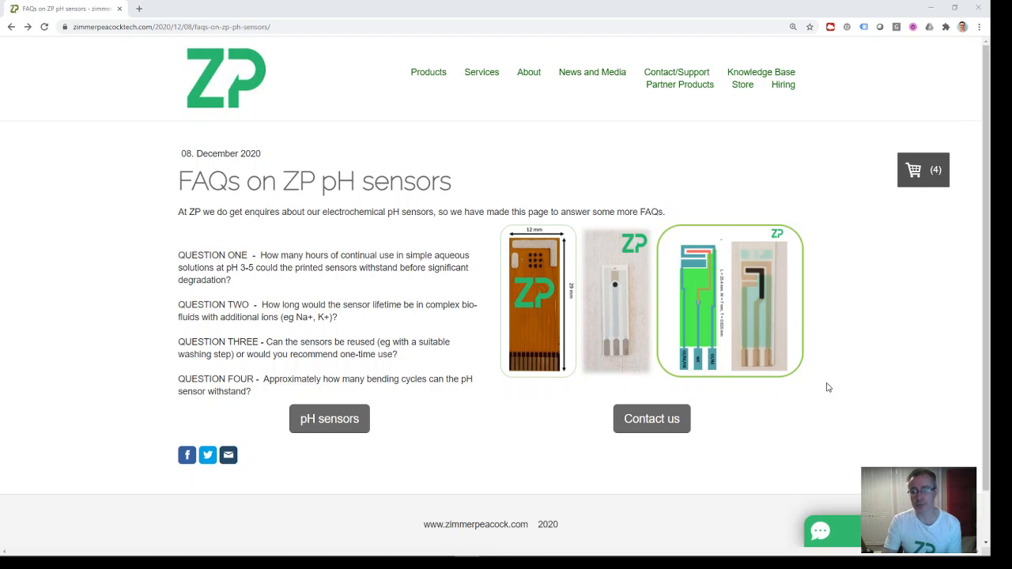
pyautogui.moveTo(356, 366)
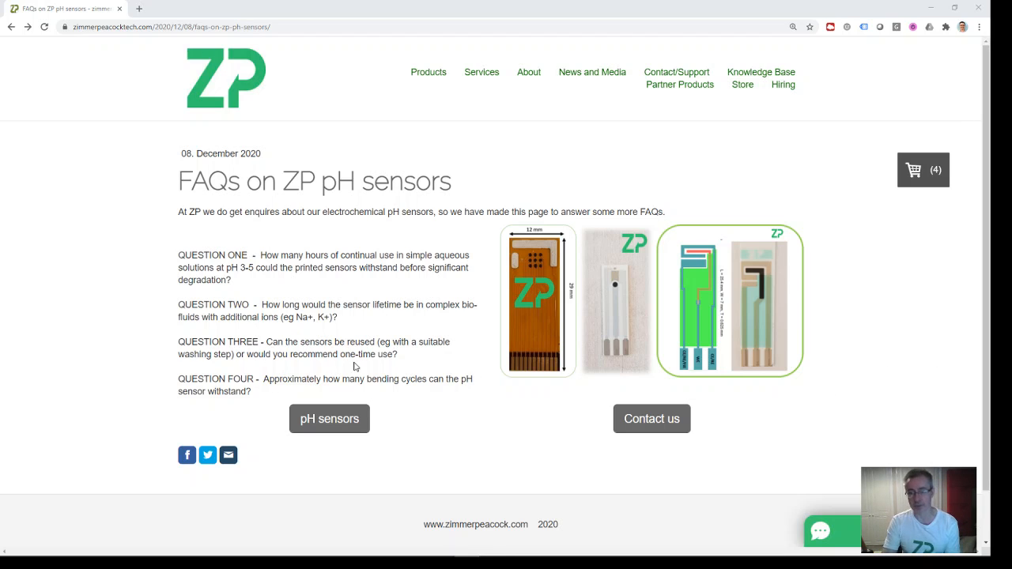
pyautogui.moveTo(280, 302)
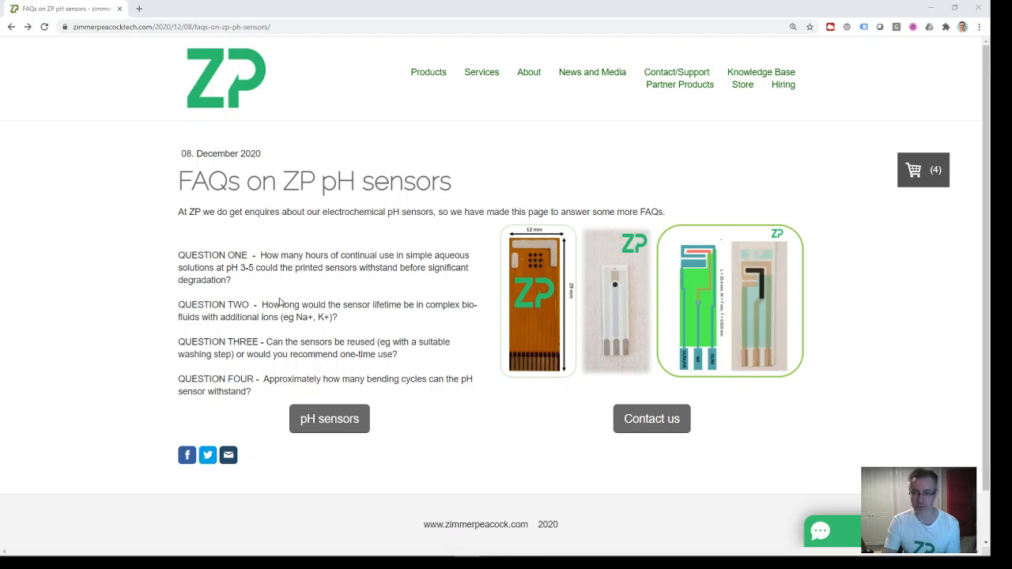
pyautogui.moveTo(277, 290)
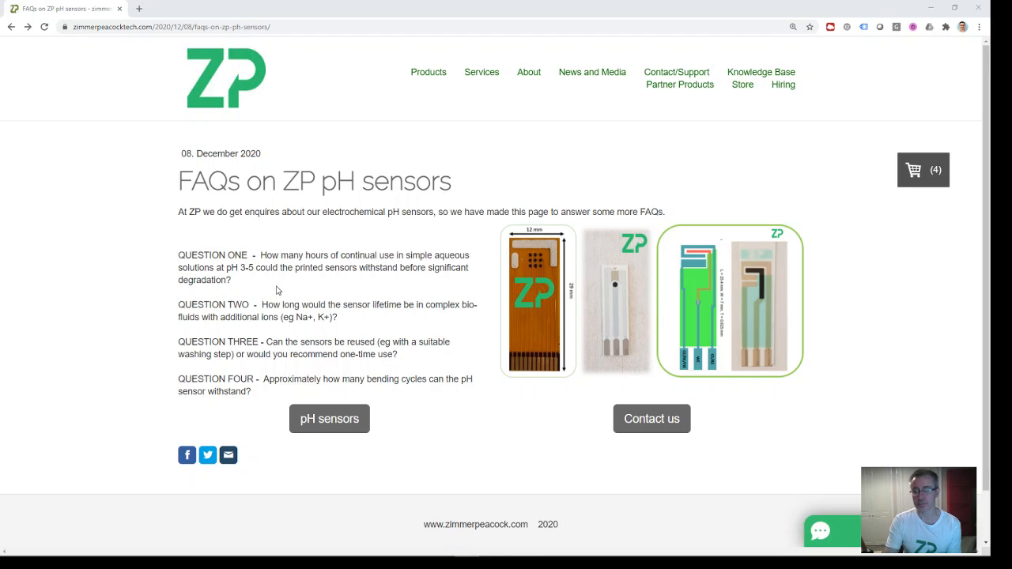
pyautogui.moveTo(296, 354)
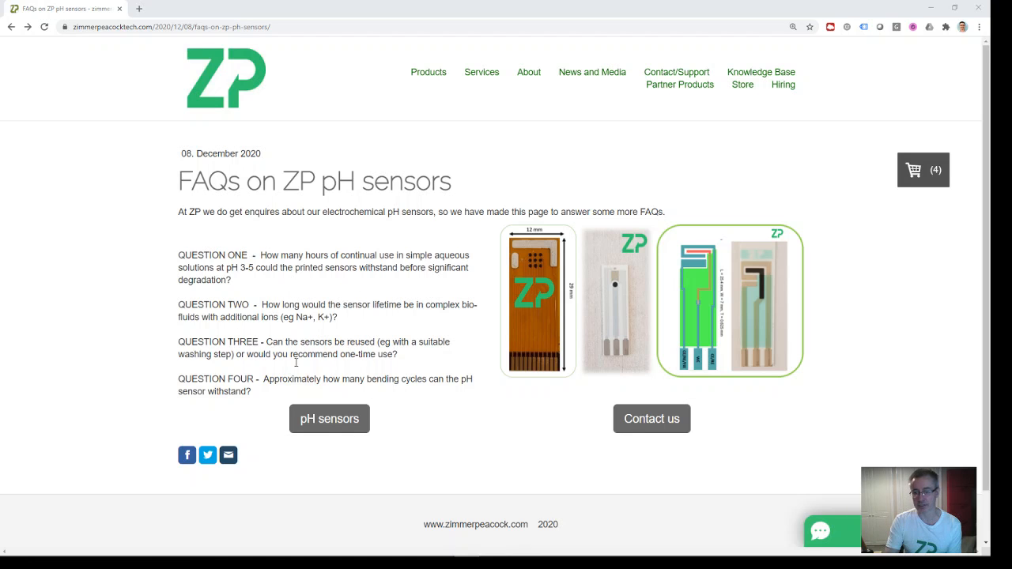
# Step: Go to the pH sensor product page from the FAQ questions
pyautogui.click(329, 418)
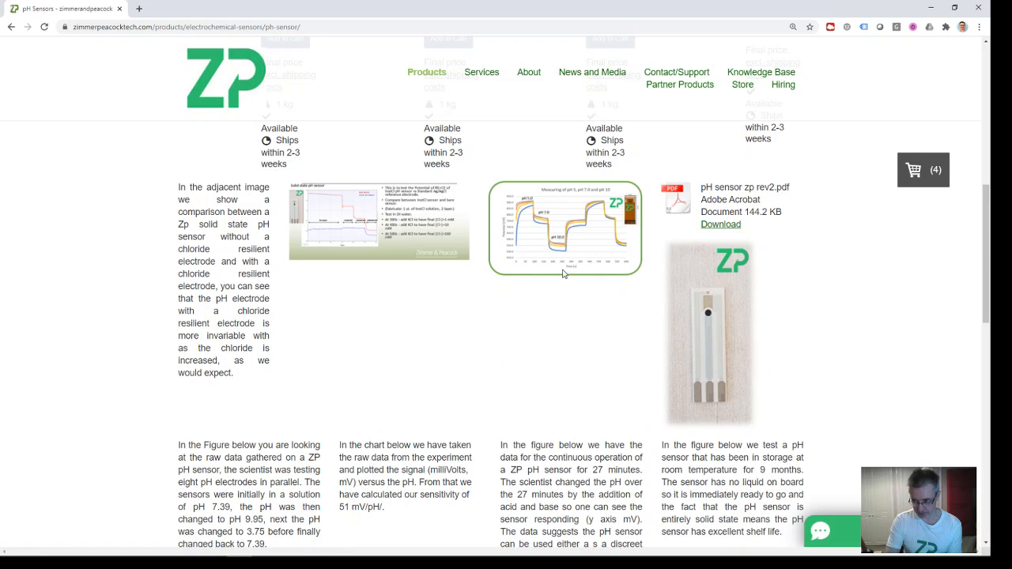
pyautogui.click(565, 228)
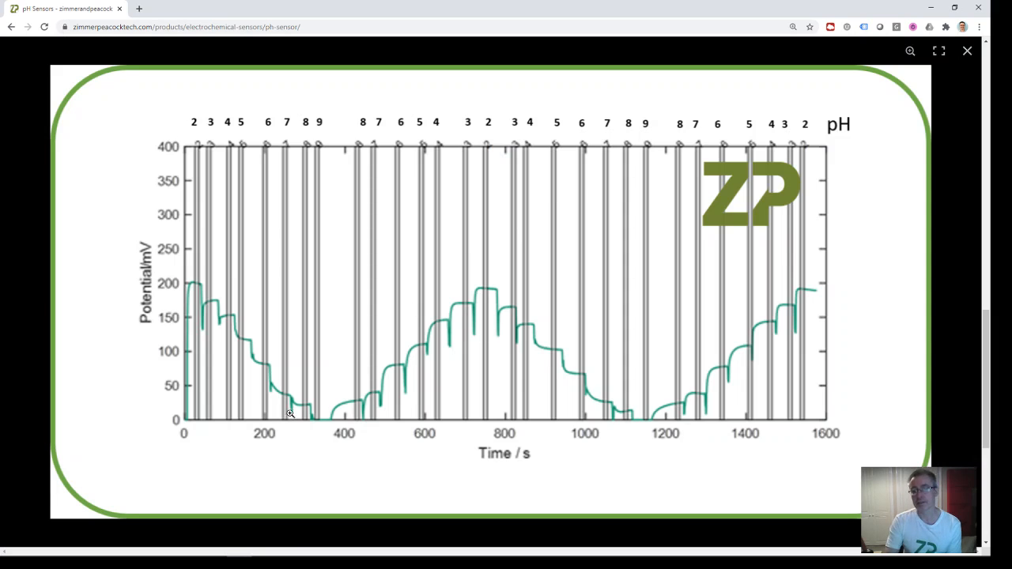
pyautogui.moveTo(193, 282)
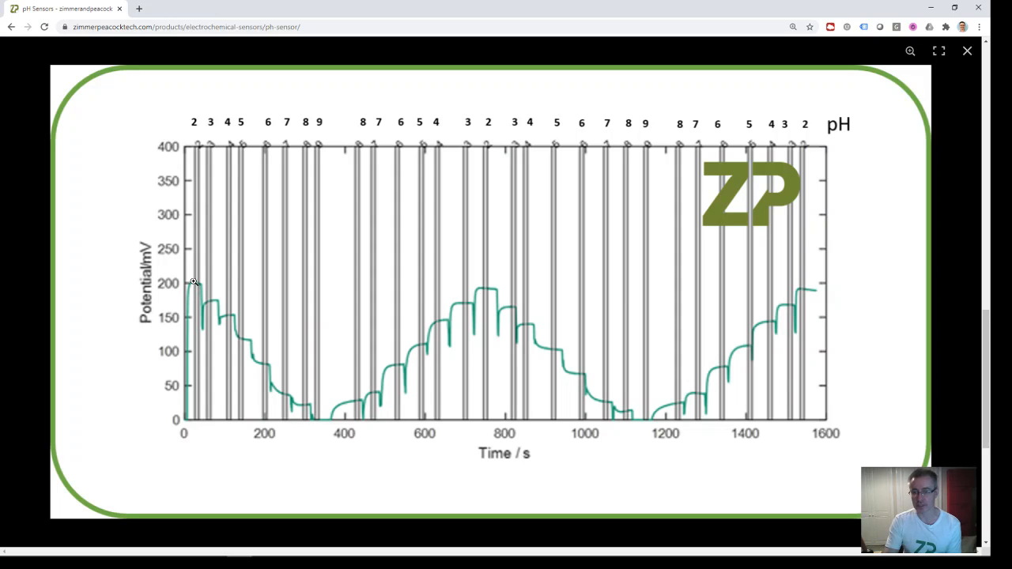
pyautogui.moveTo(491, 295)
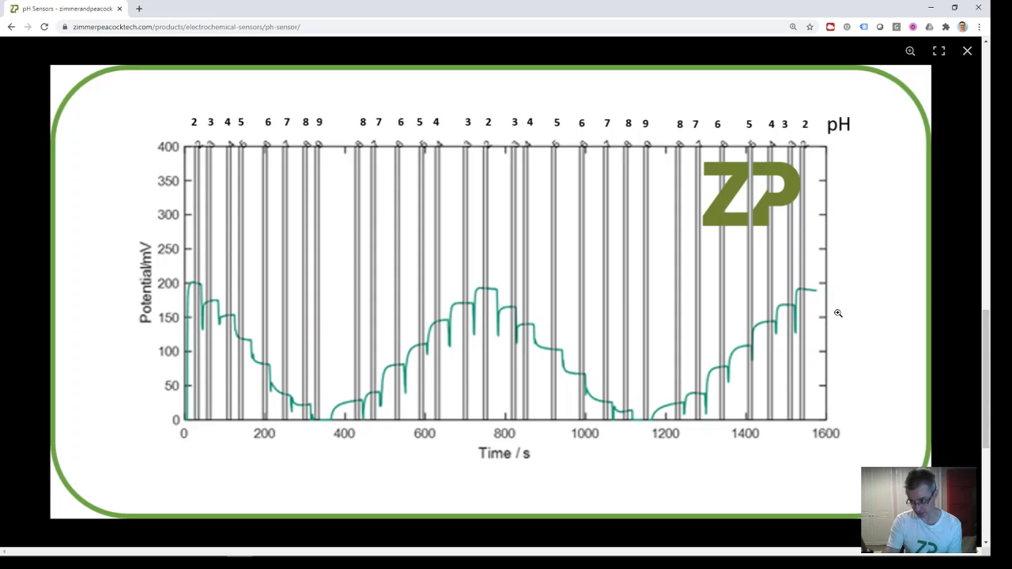
pyautogui.moveTo(805, 403)
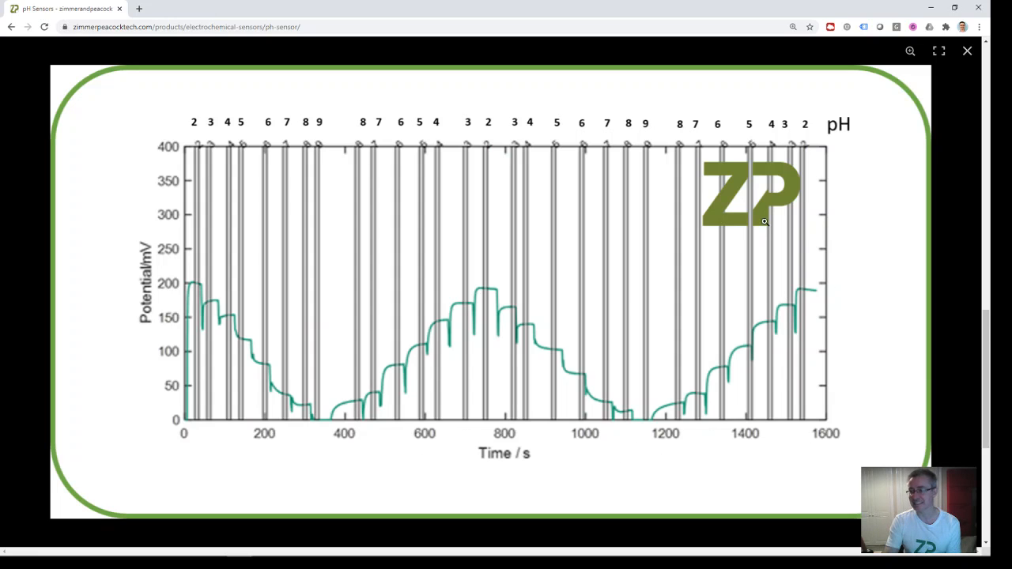
pyautogui.moveTo(956, 155)
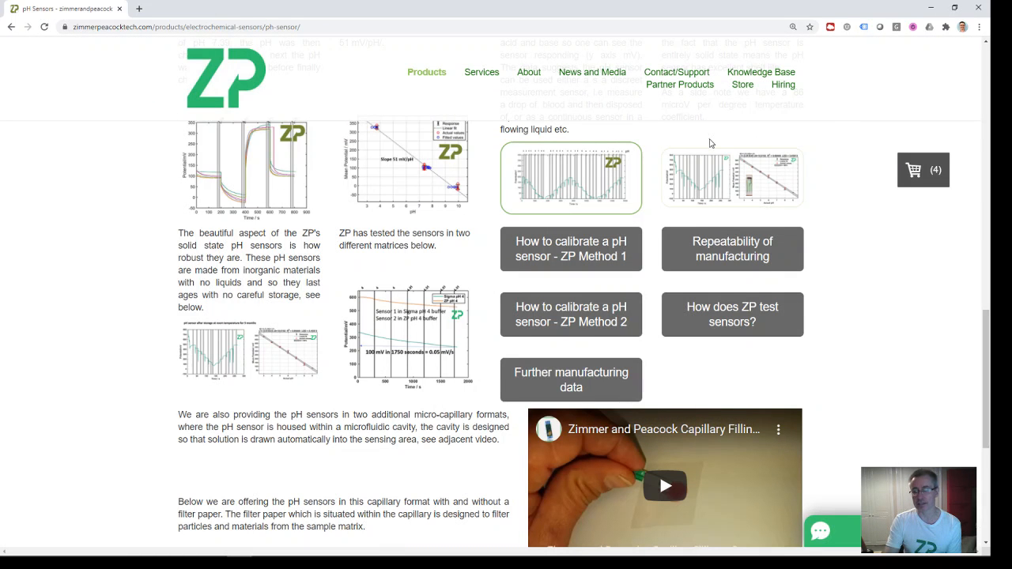
pyautogui.moveTo(493, 187)
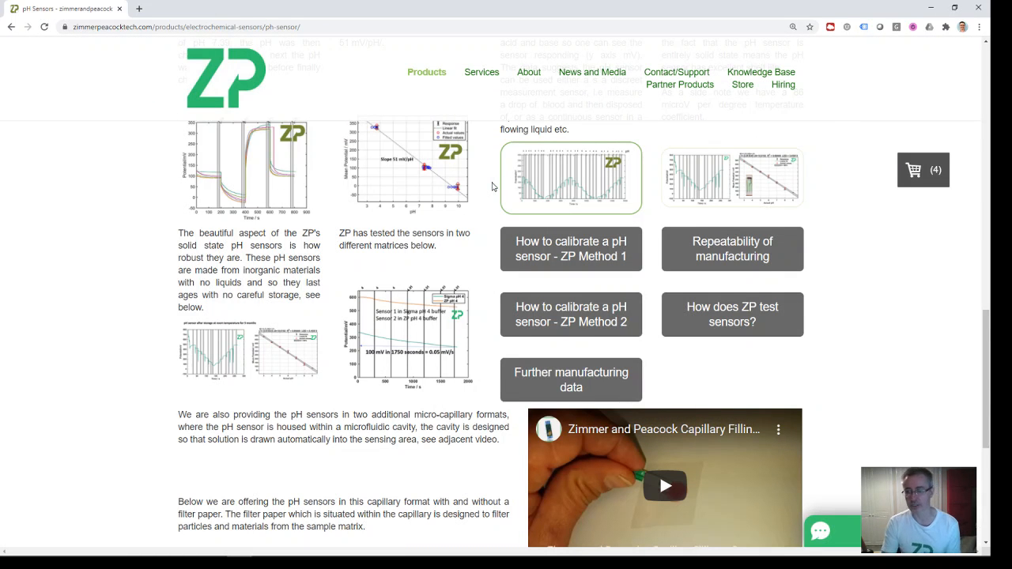
pyautogui.moveTo(509, 208)
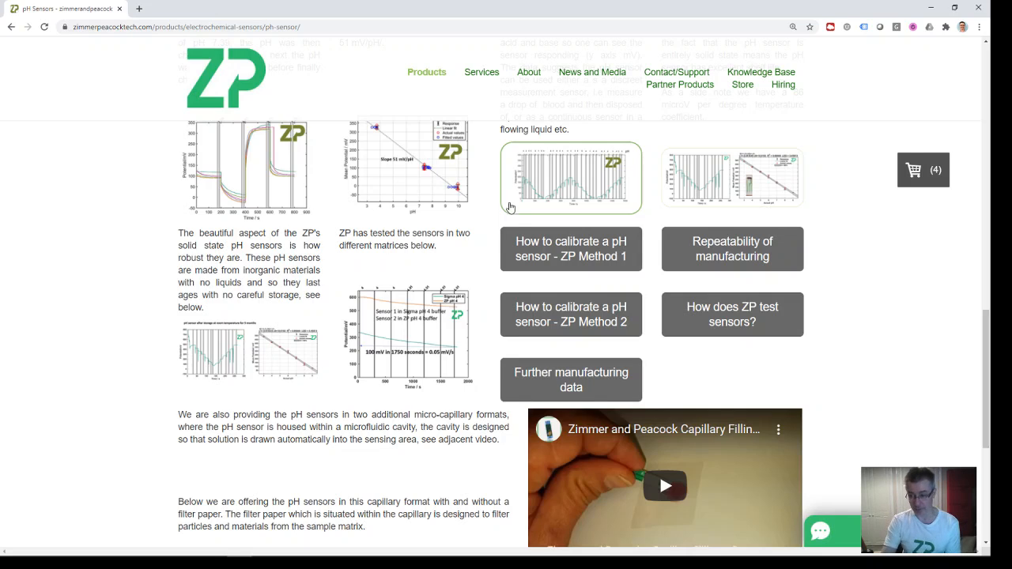
pyautogui.scroll(-3)
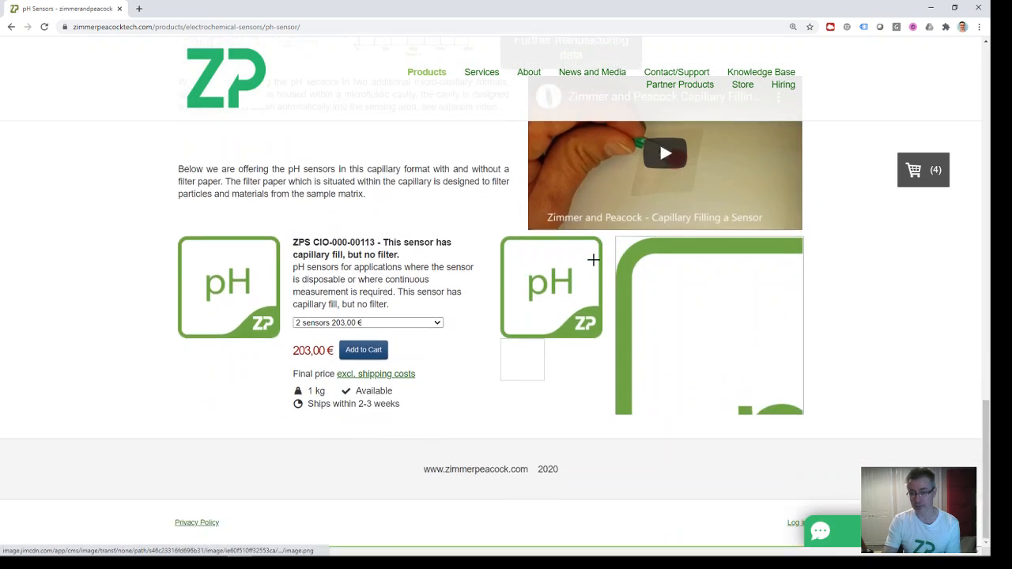
pyautogui.scroll(-3)
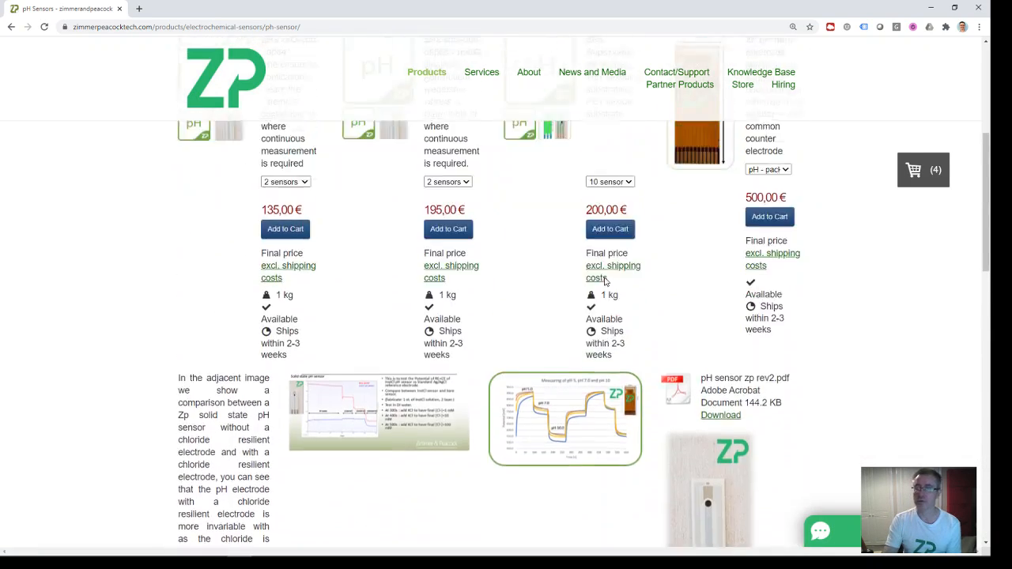
pyautogui.scroll(3)
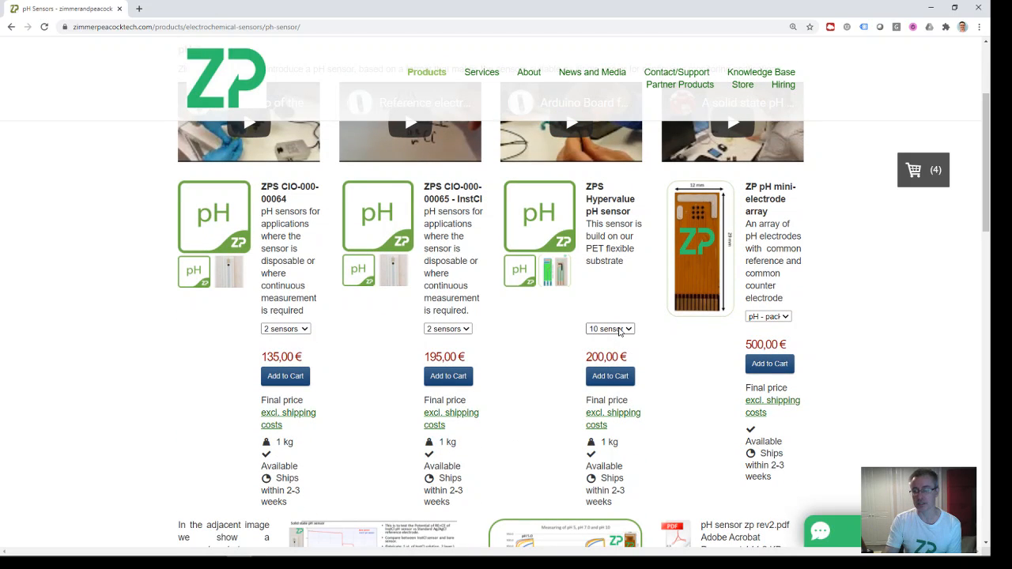
pyautogui.click(609, 329)
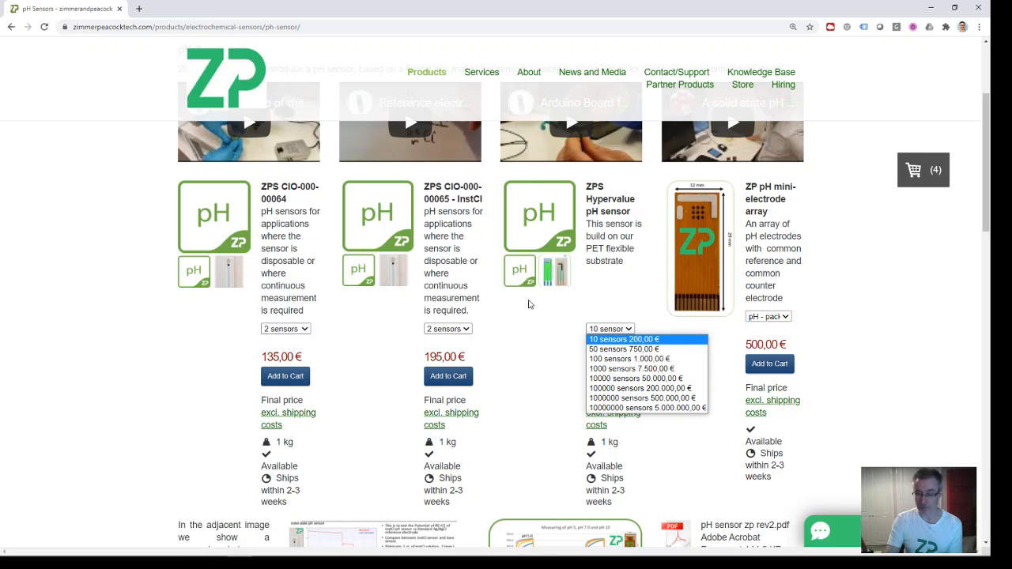
pyautogui.moveTo(320, 251)
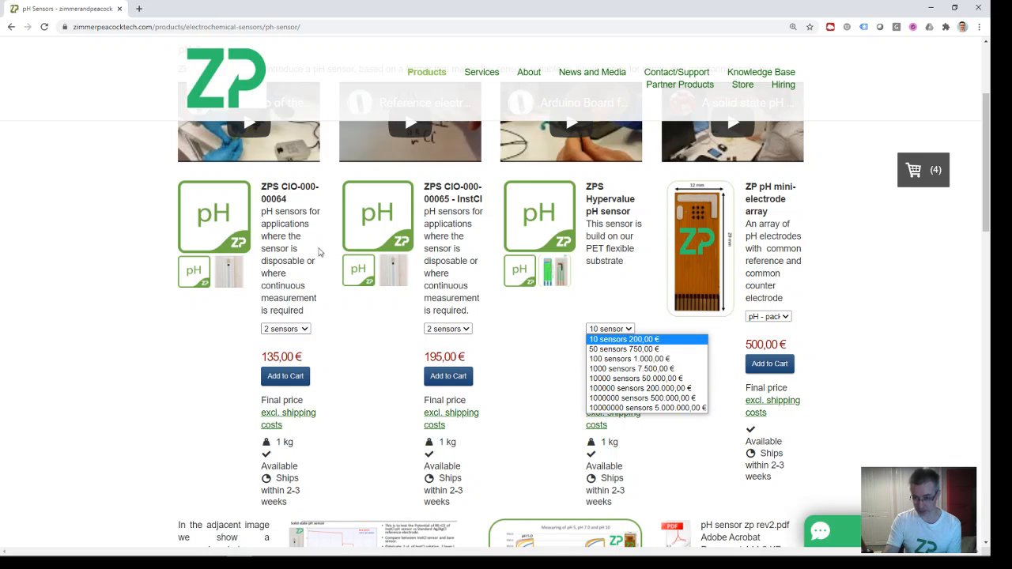
pyautogui.moveTo(459, 261)
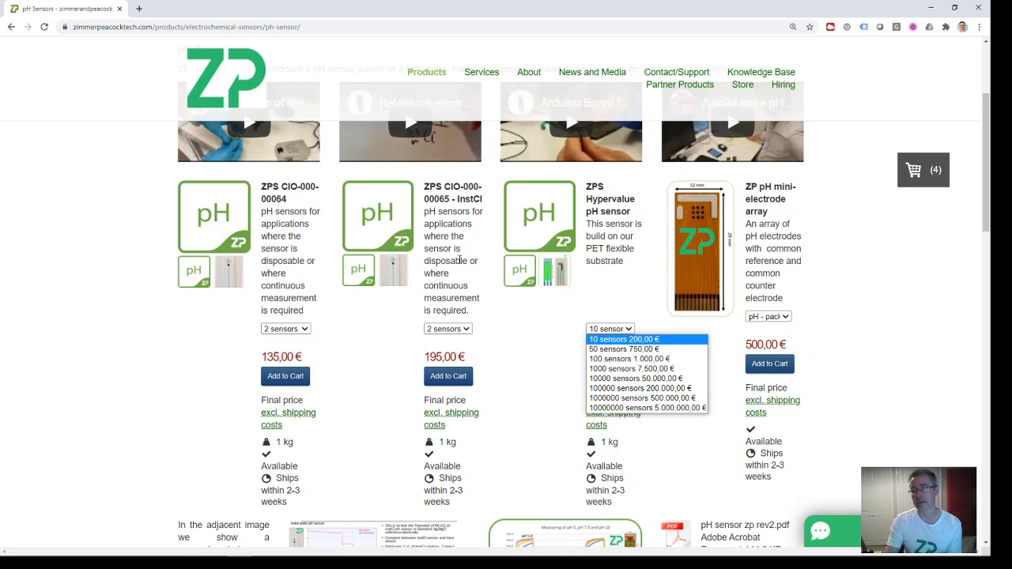
pyautogui.moveTo(620, 274)
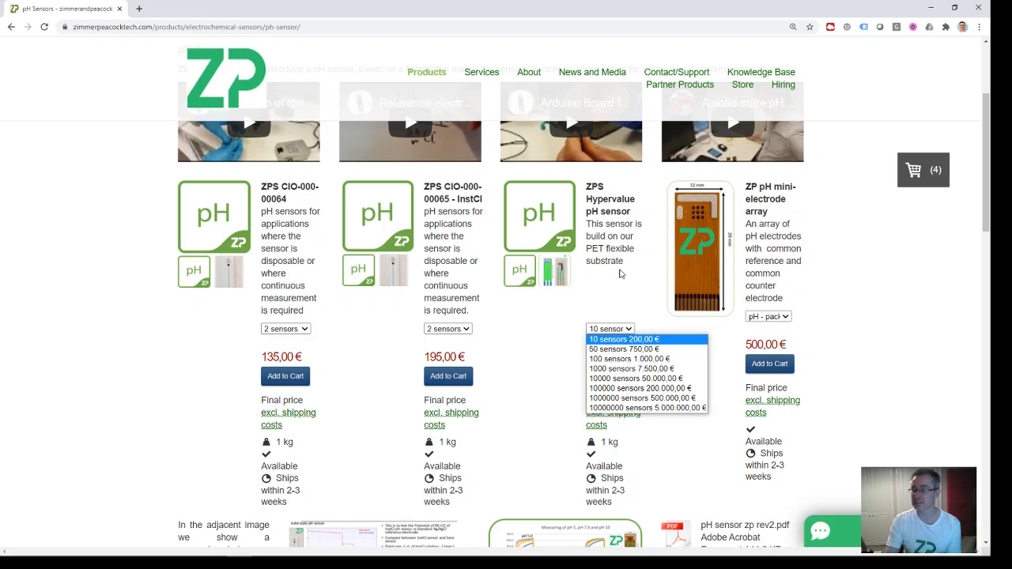
pyautogui.click(623, 339)
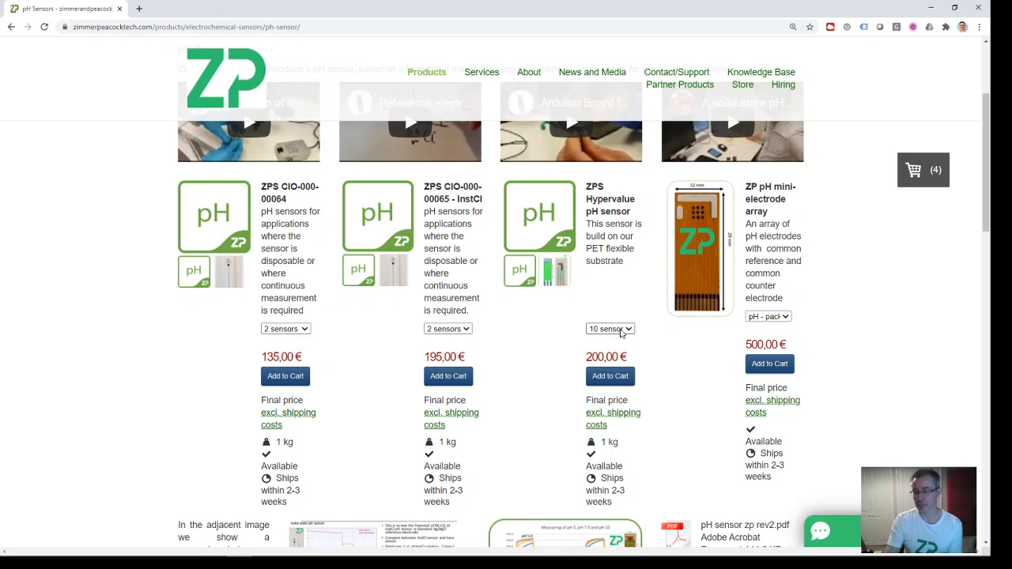
pyautogui.click(611, 327)
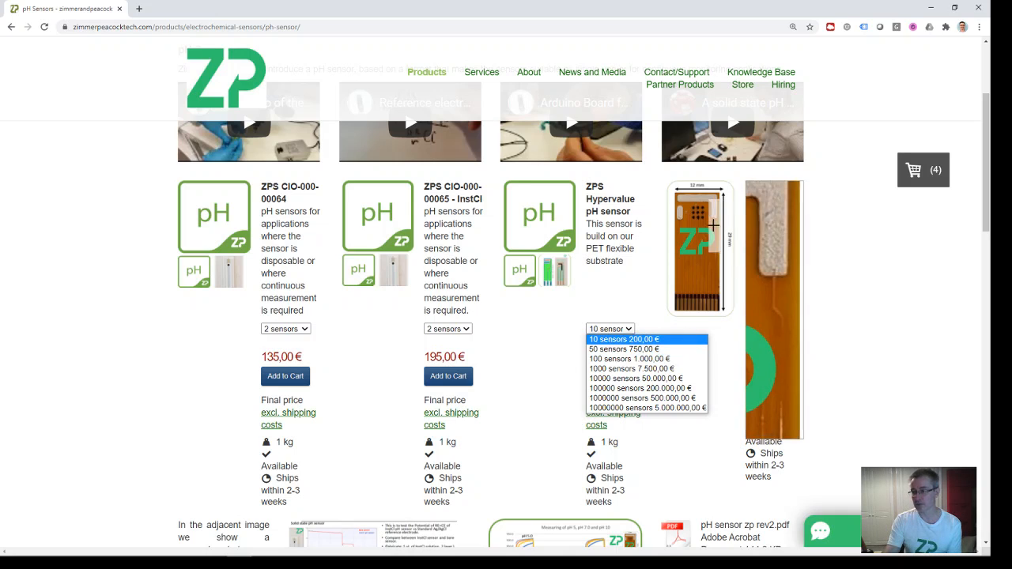
pyautogui.click(624, 339)
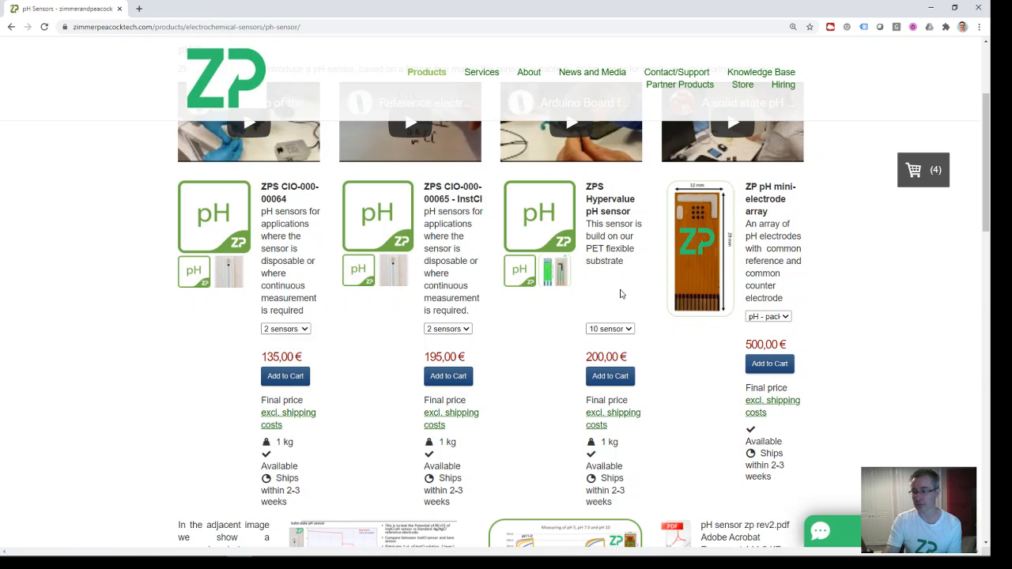
pyautogui.moveTo(604, 278)
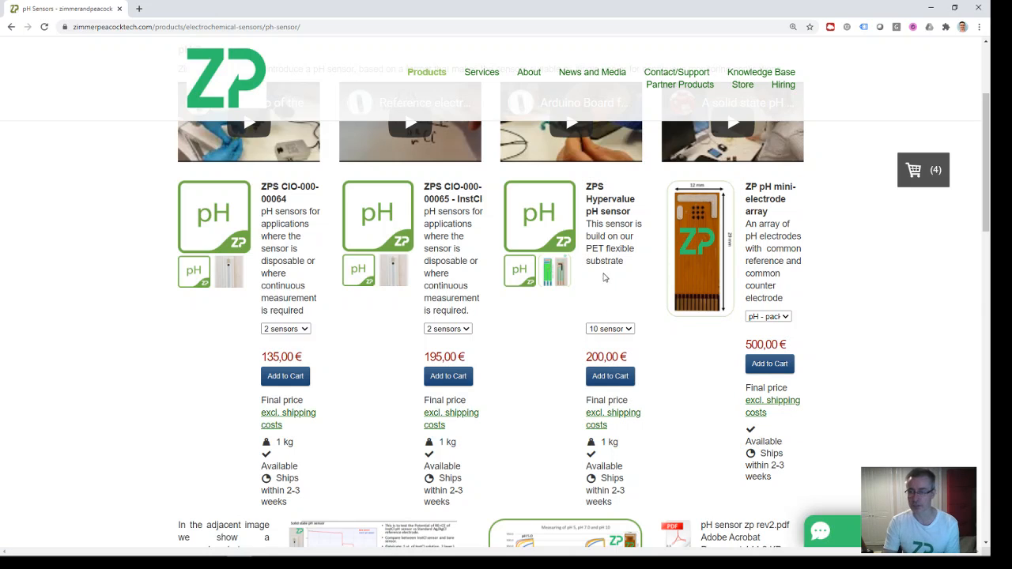
pyautogui.moveTo(593, 273)
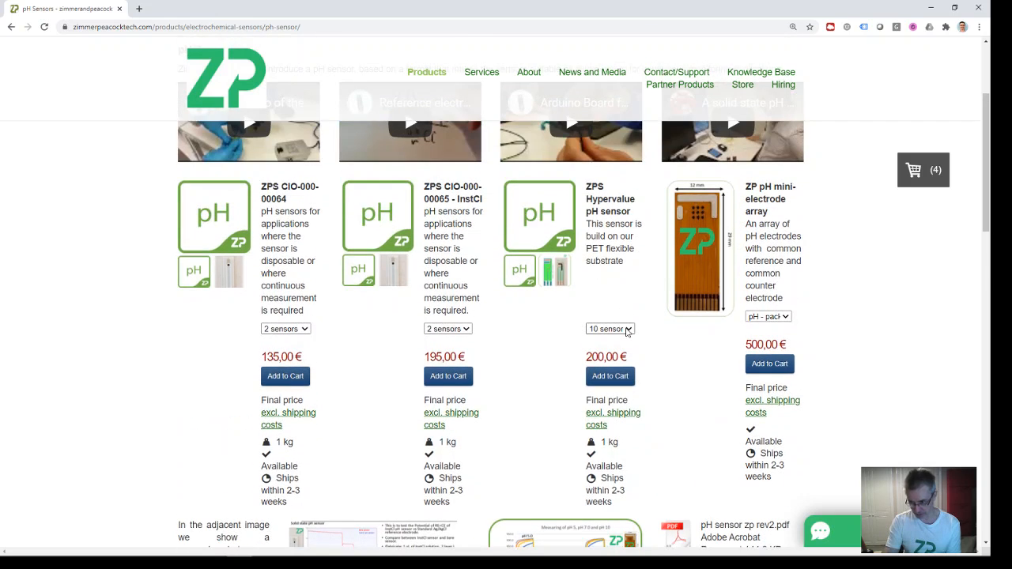
pyautogui.click(611, 329)
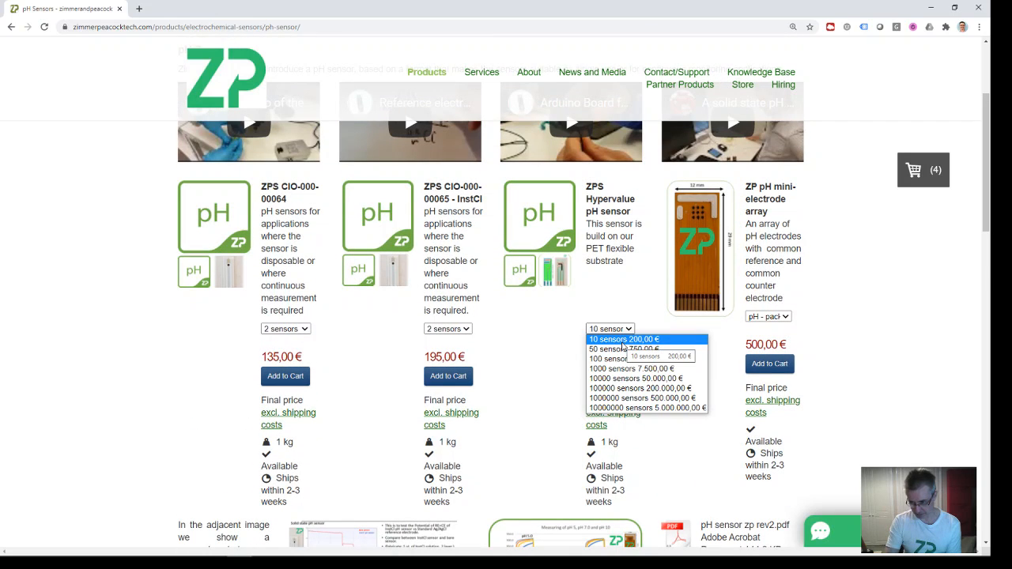
pyautogui.click(623, 338)
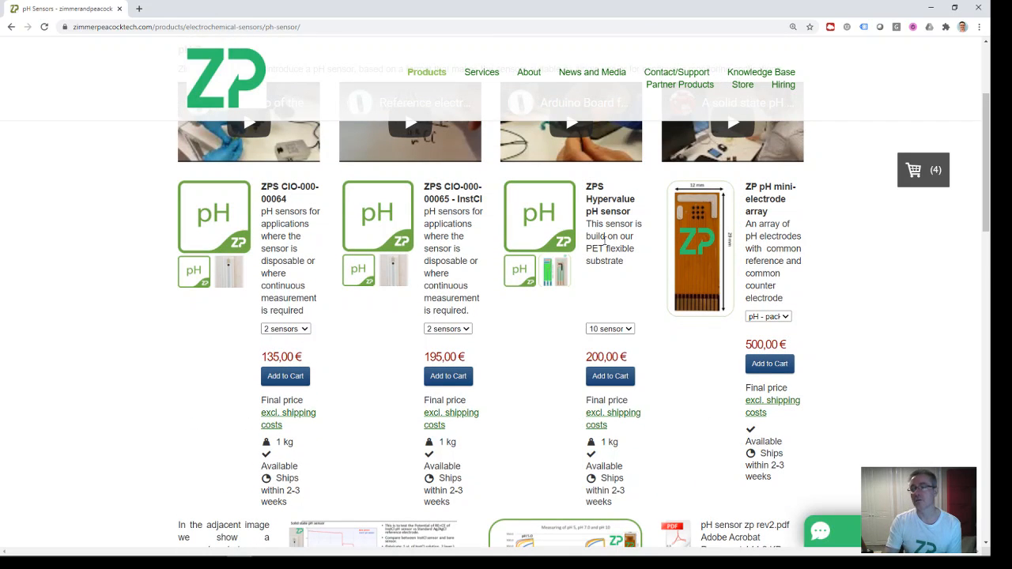
# Step: Look over the pH sensor listings and return to the ZP pH sensor FAQ page
pyautogui.scroll(3)
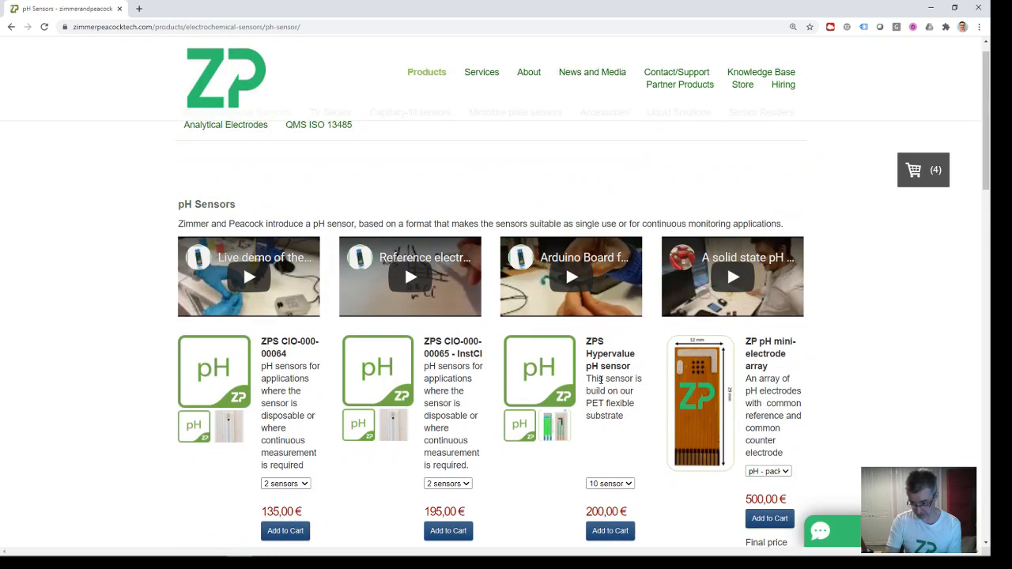
pyautogui.moveTo(539, 370)
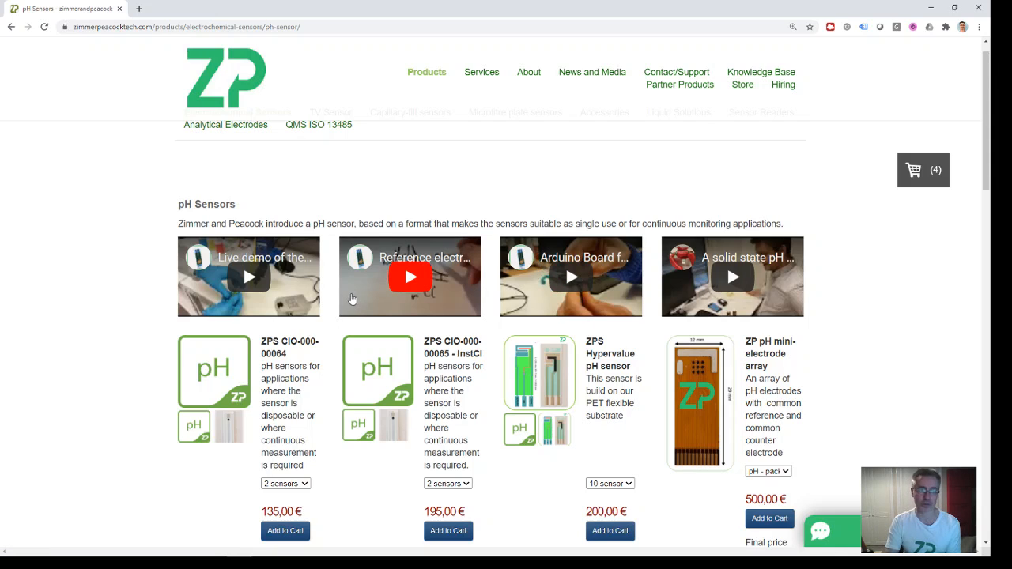
pyautogui.moveTo(424, 267)
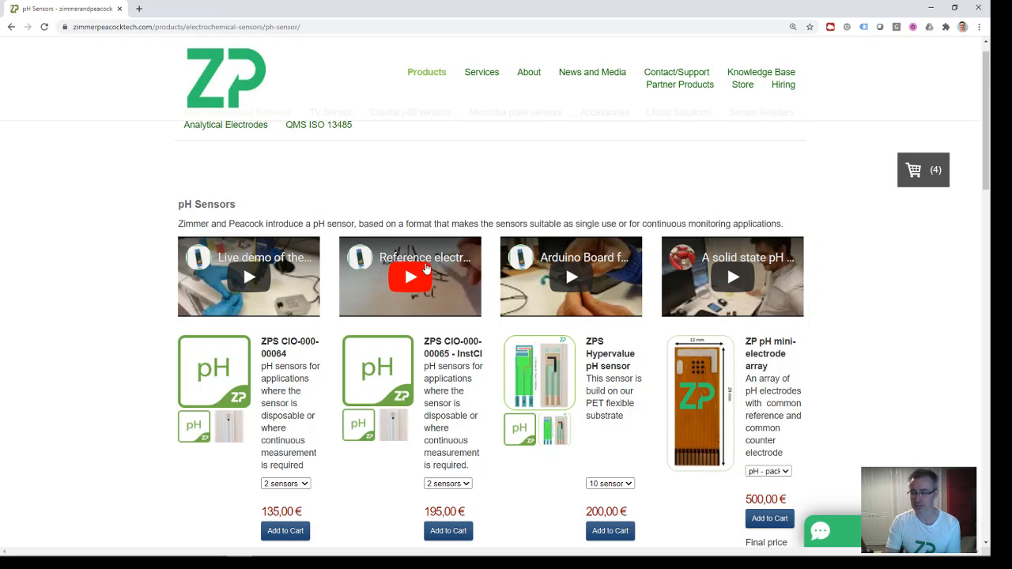
pyautogui.click(410, 275)
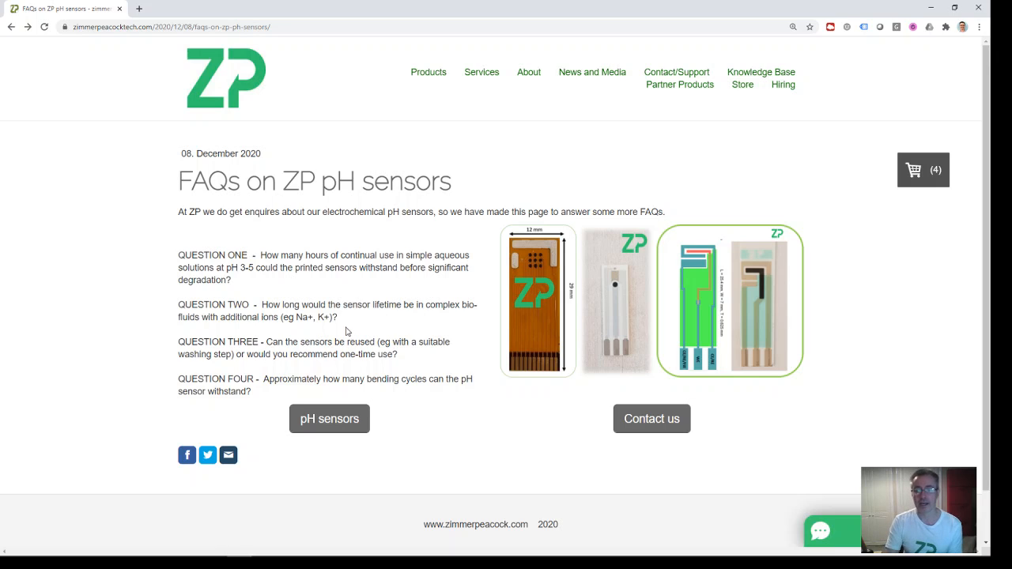
pyautogui.moveTo(348, 322)
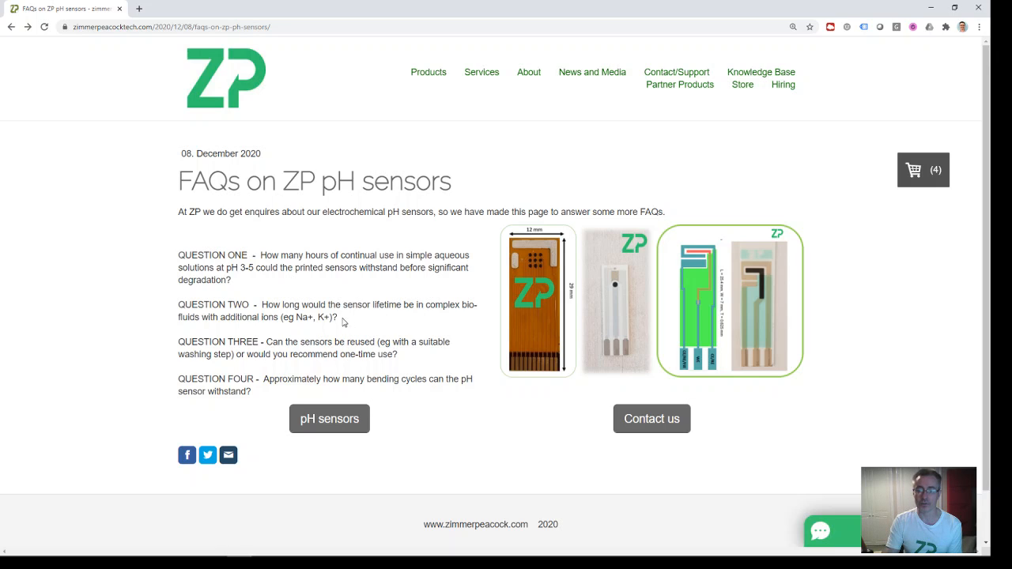
# Step: Highlight the full text of question two about sensor lifetime in bio-fluids
pyautogui.moveTo(281, 317); pyautogui.dragTo(339, 317)
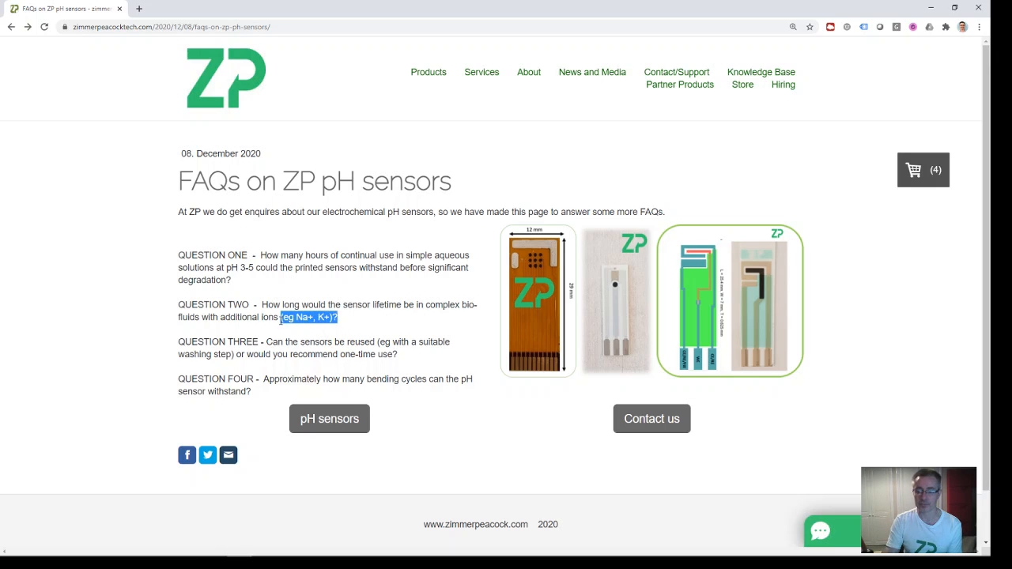
pyautogui.moveTo(348, 320)
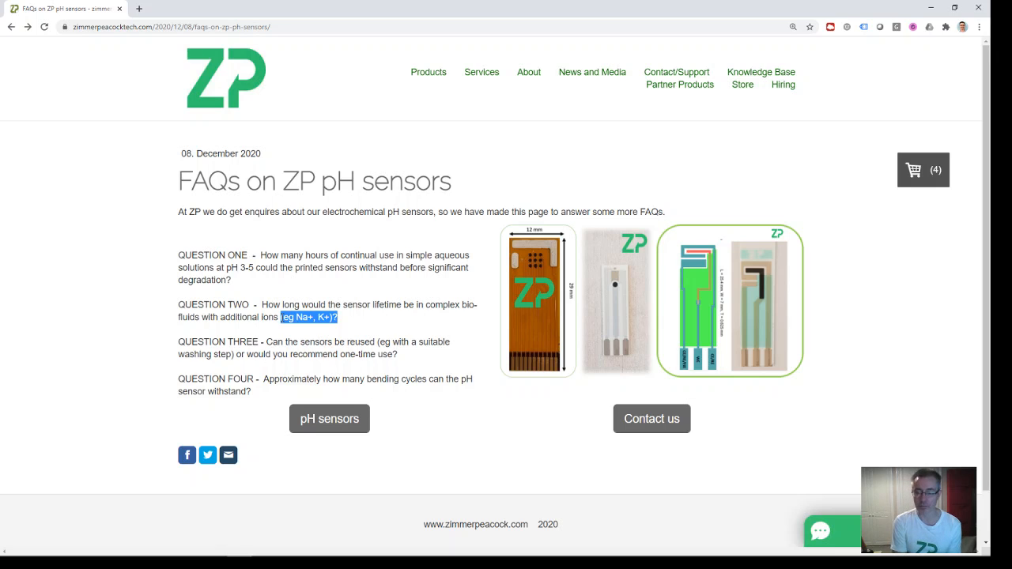
pyautogui.click(346, 320)
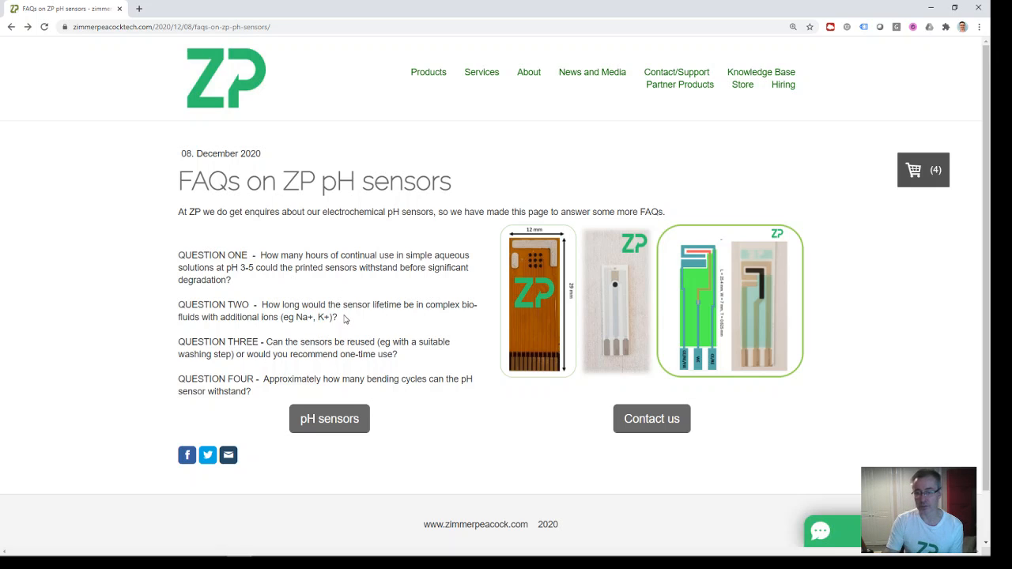
pyautogui.moveTo(278, 316); pyautogui.dragTo(338, 317)
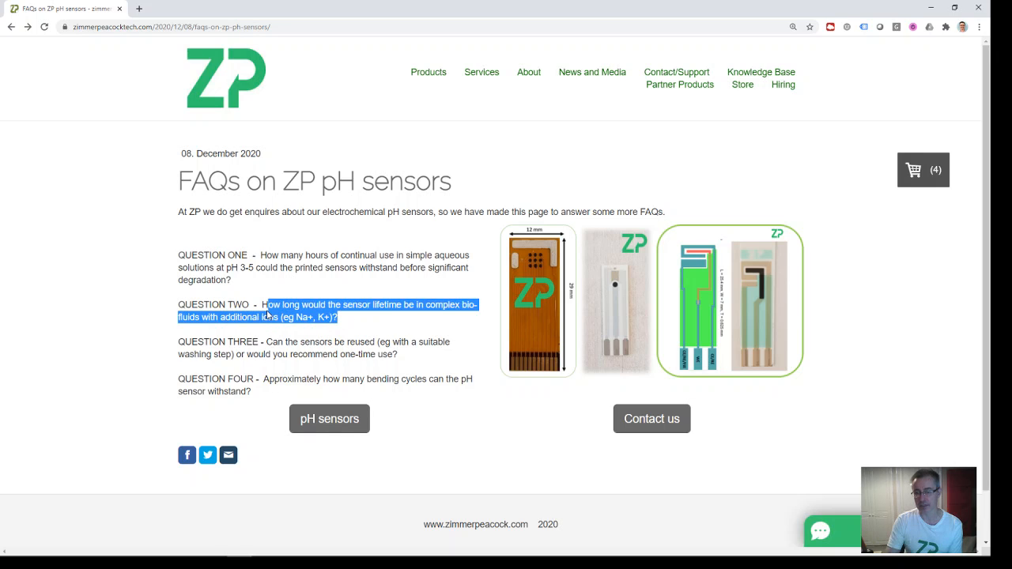
pyautogui.moveTo(351, 285)
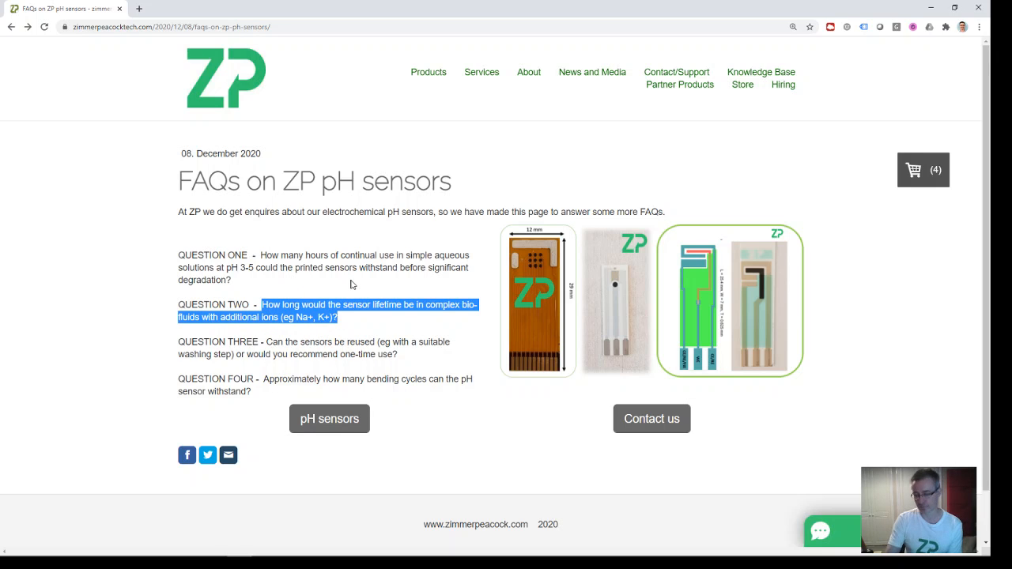
pyautogui.moveTo(367, 286)
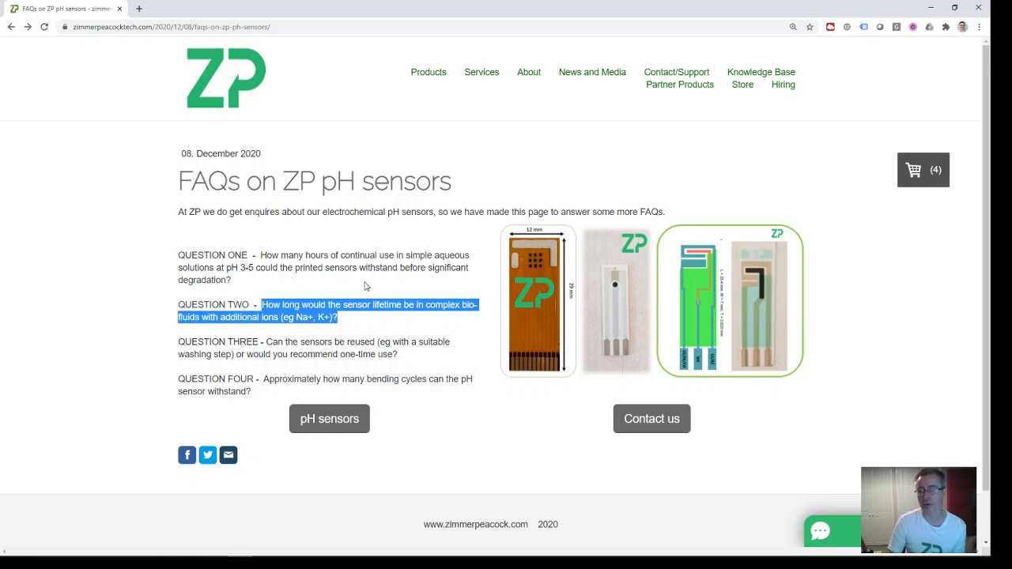
pyautogui.moveTo(340, 330)
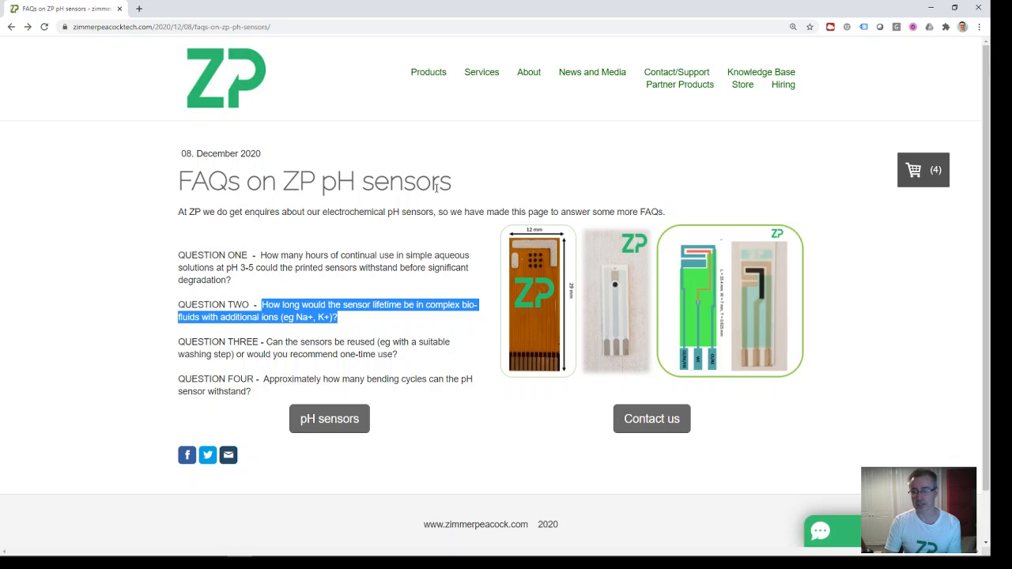
# Step: Go back to the News Feed listing the pH sensor FAQ post
pyautogui.click(13, 31)
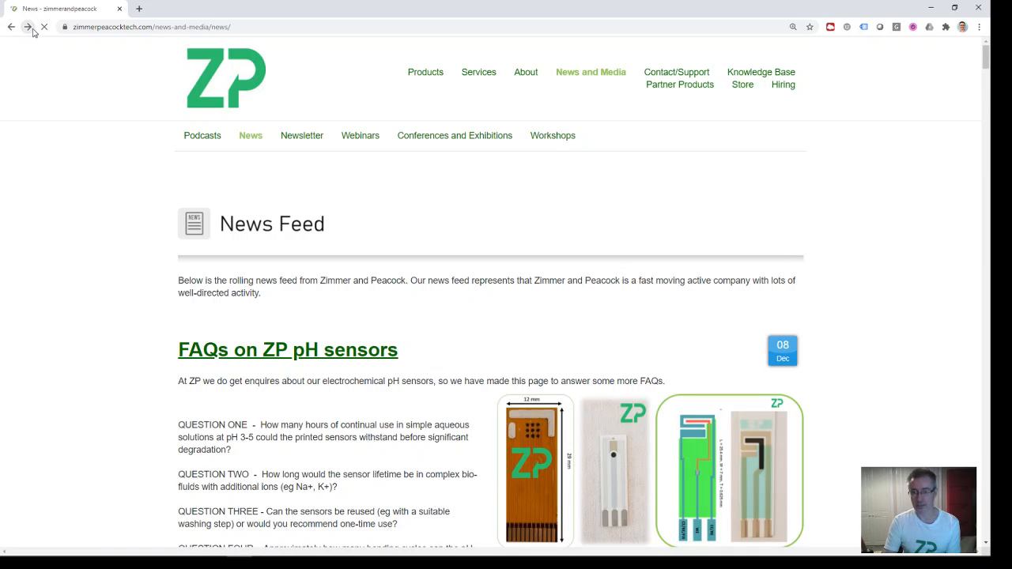
# Step: Revisit the pH sensor listings and view the Hypervalue sensor's quantity options
pyautogui.click(286, 349)
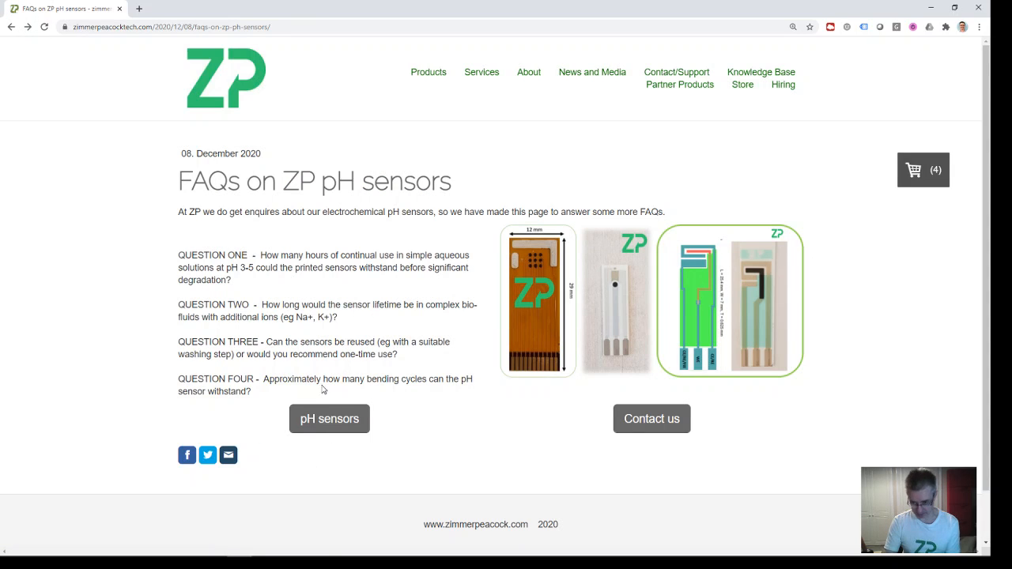
pyautogui.click(329, 418)
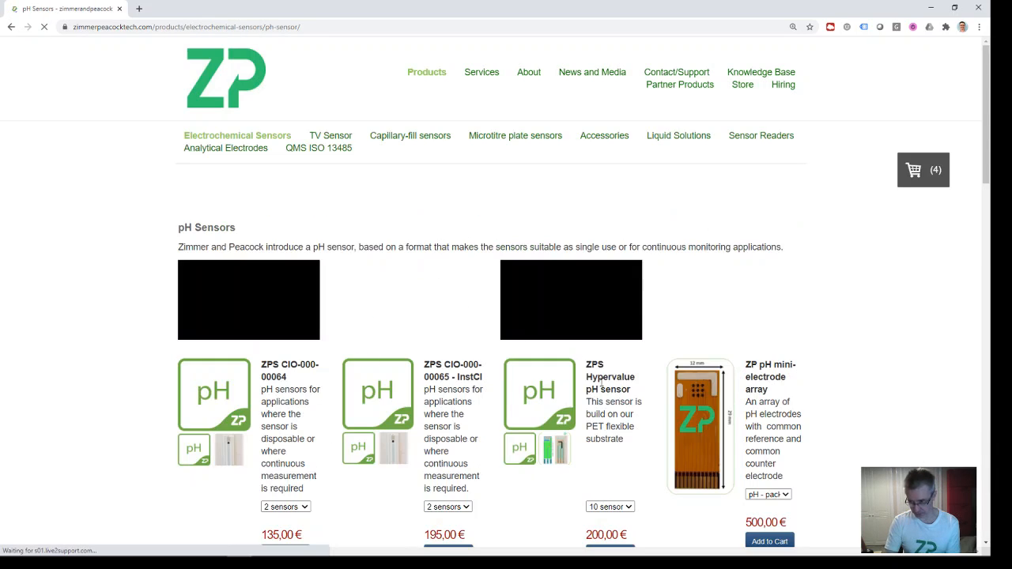
pyautogui.click(609, 301)
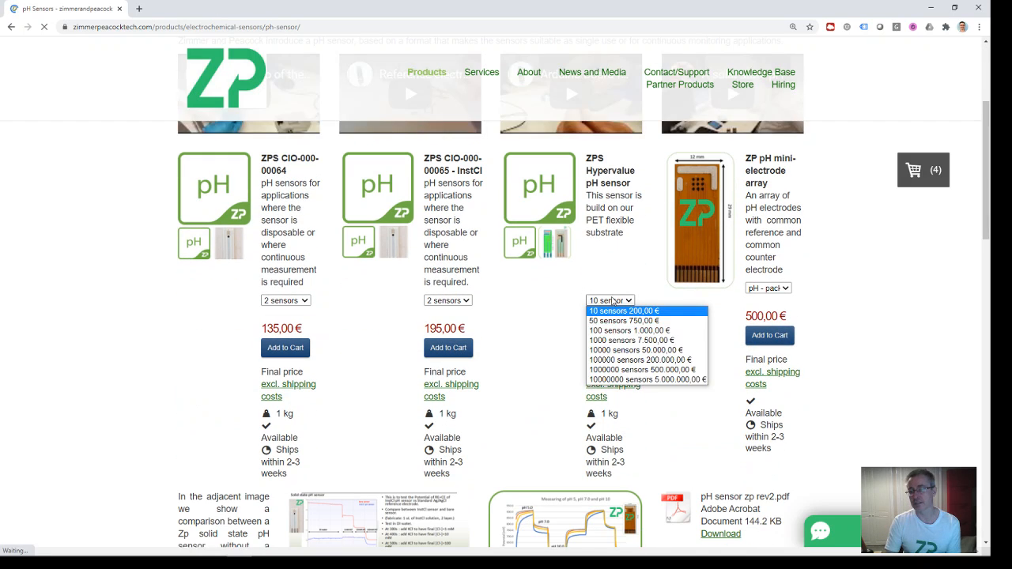
pyautogui.click(623, 310)
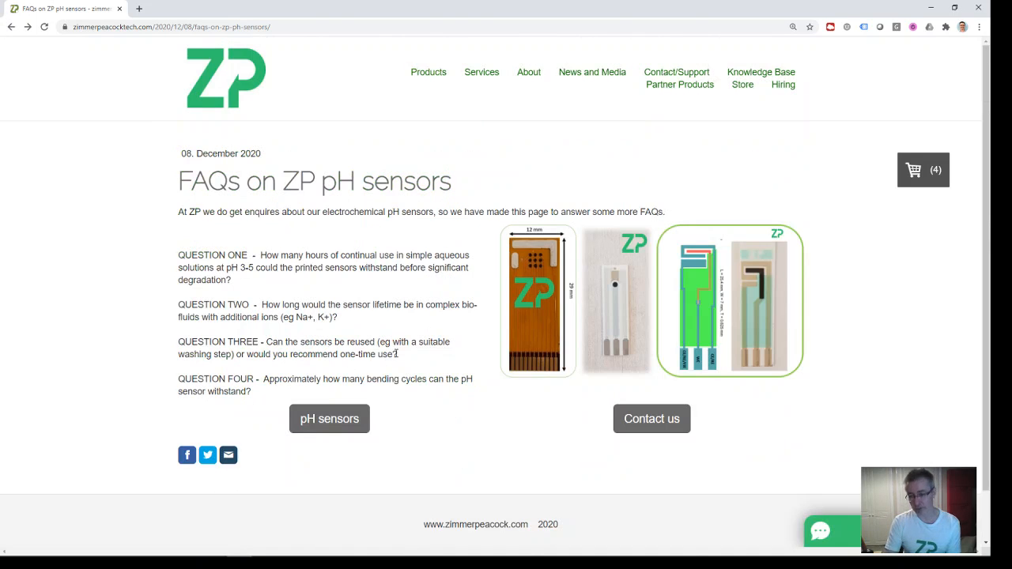
# Step: Highlight questions three and four in turn, then go back to the News Feed
pyautogui.moveTo(234, 354); pyautogui.dragTo(398, 354)
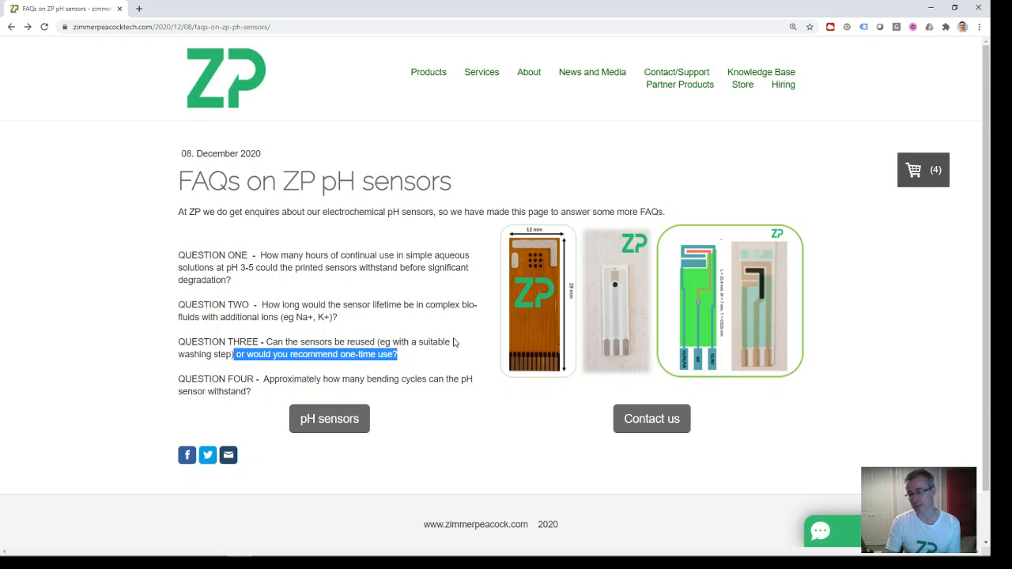
pyautogui.moveTo(392, 331)
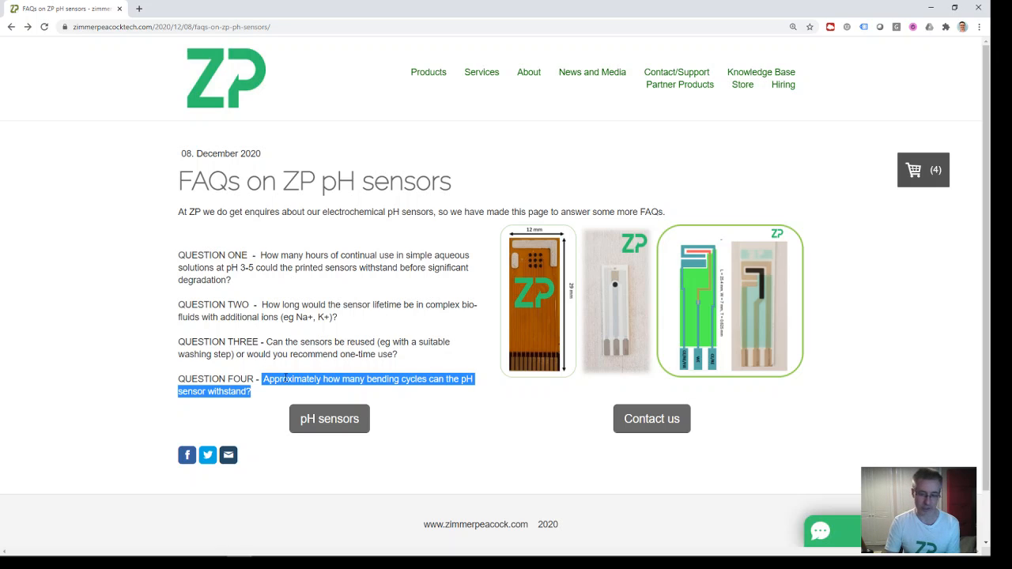
pyautogui.moveTo(612, 226)
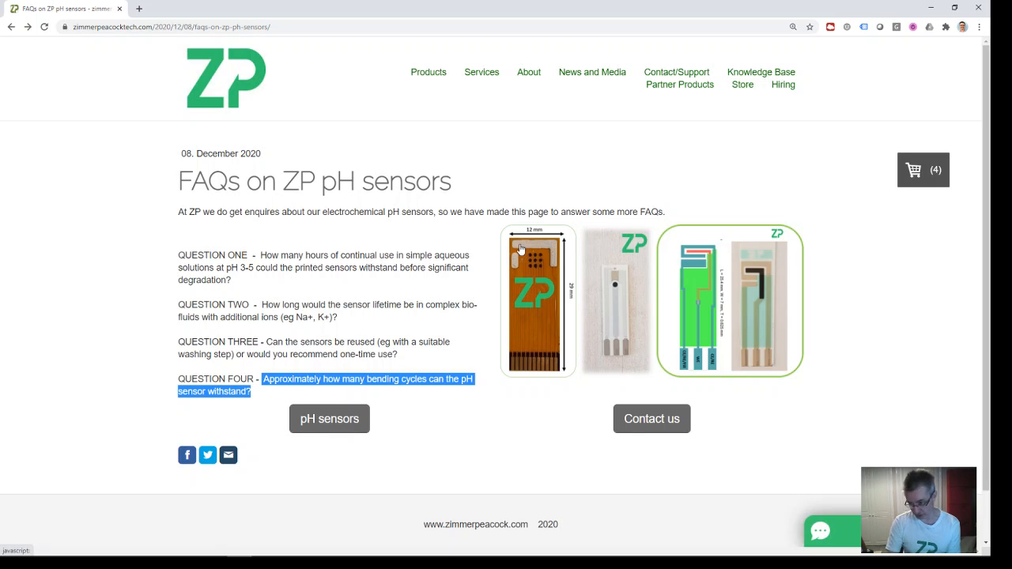
pyautogui.click(145, 104)
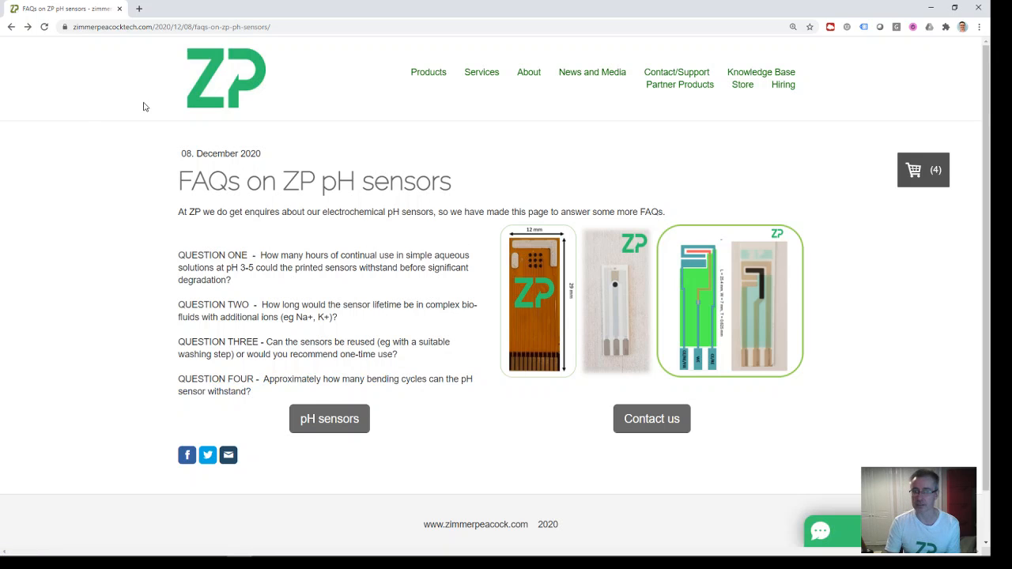
pyautogui.click(592, 73)
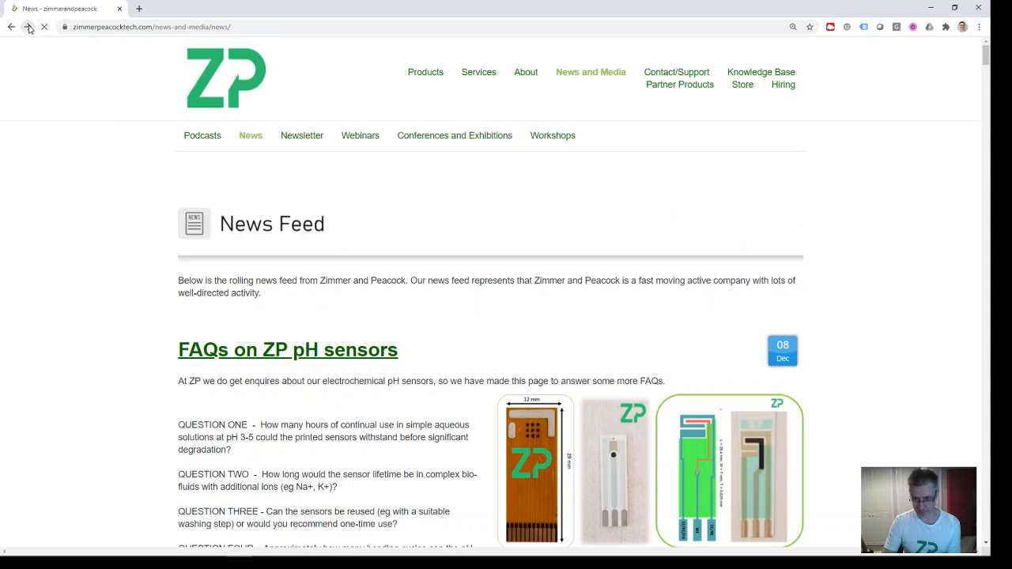
# Step: Reopen the pH sensor listings and browse the video demos, four sensors and prices
pyautogui.click(288, 349)
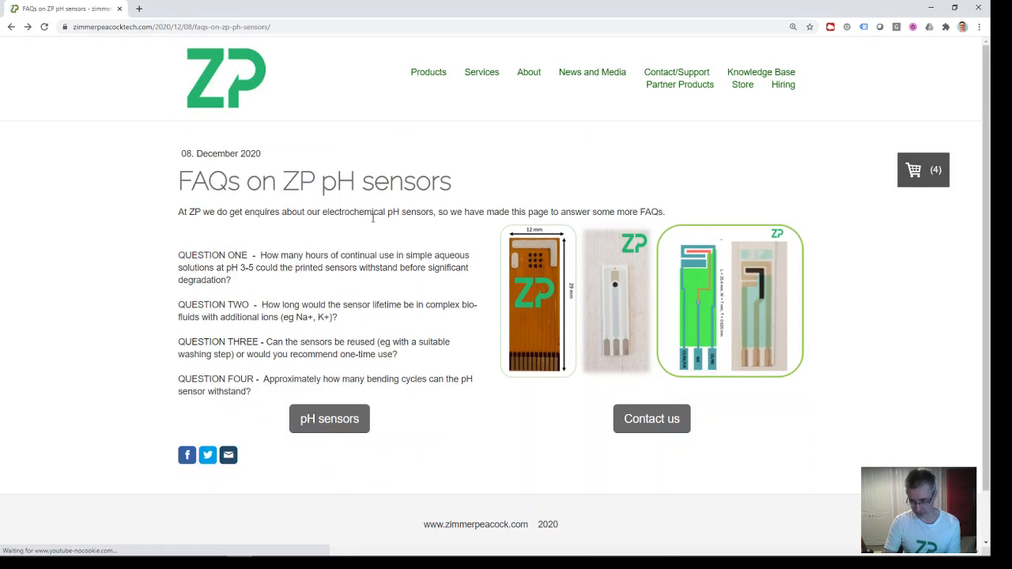
pyautogui.click(329, 417)
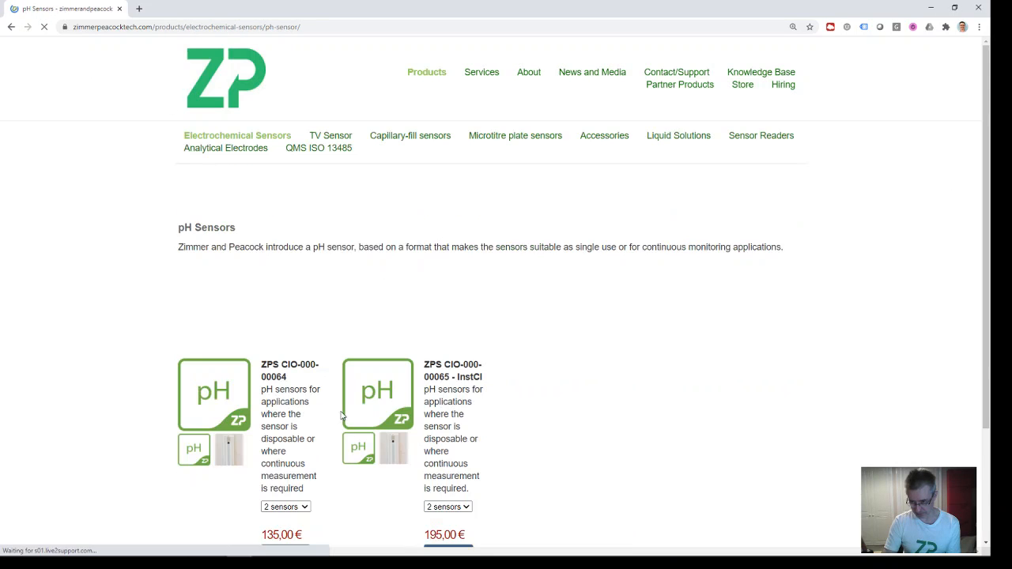
pyautogui.scroll(-3)
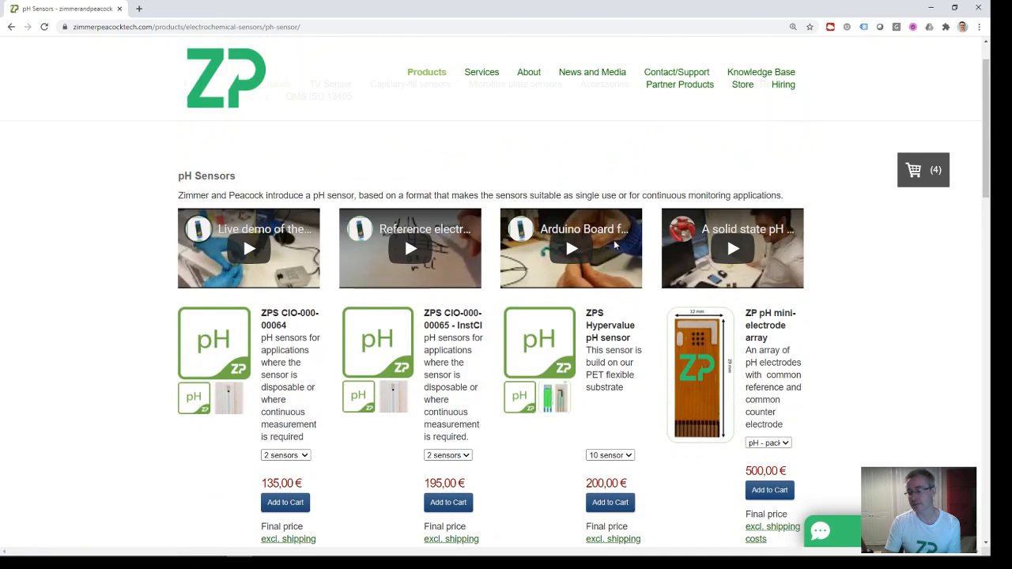
pyautogui.scroll(-3)
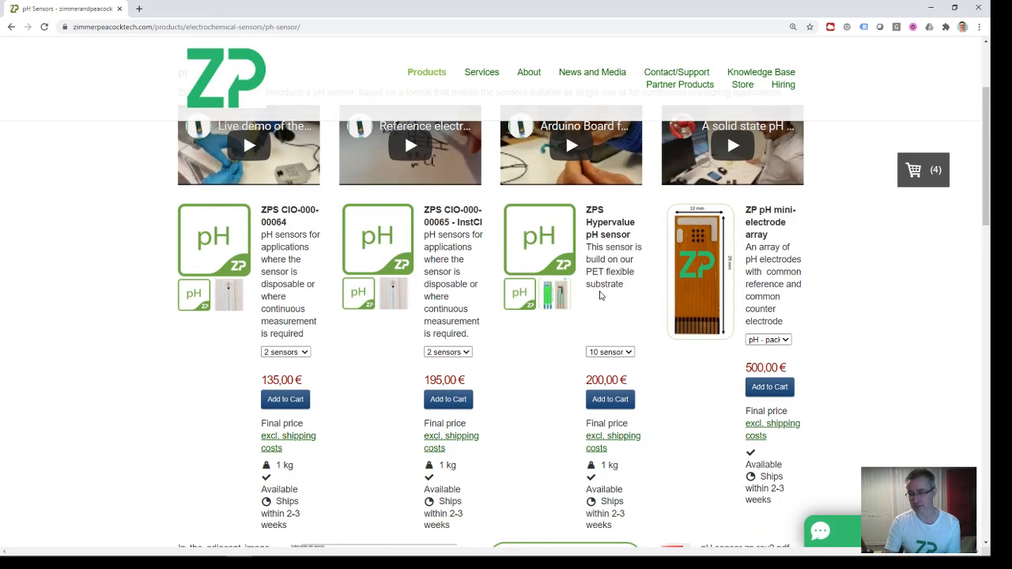
pyautogui.moveTo(193, 57)
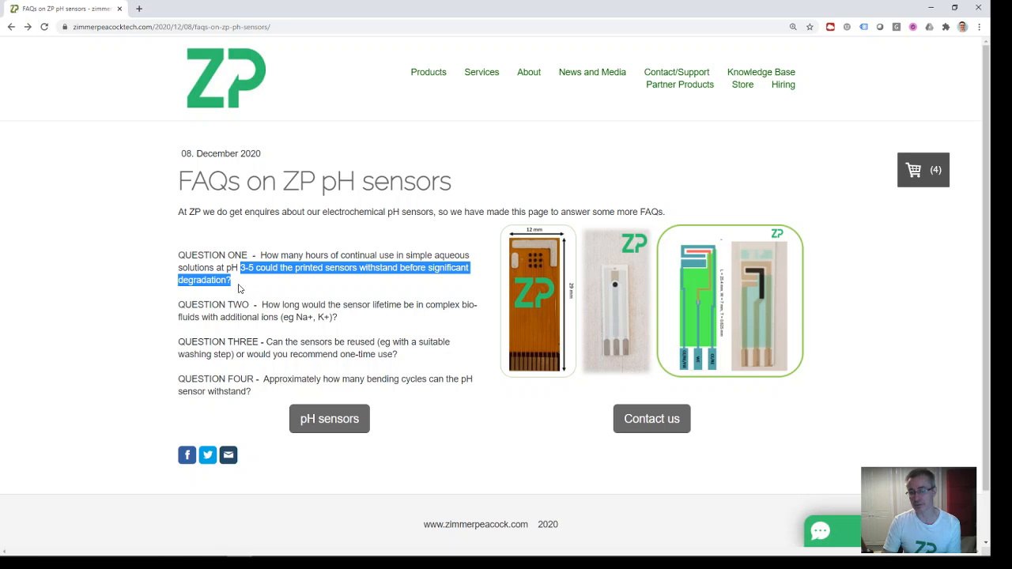
# Step: Clear question one's partial highlight and highlight question three's reuse wording
pyautogui.click(343, 318)
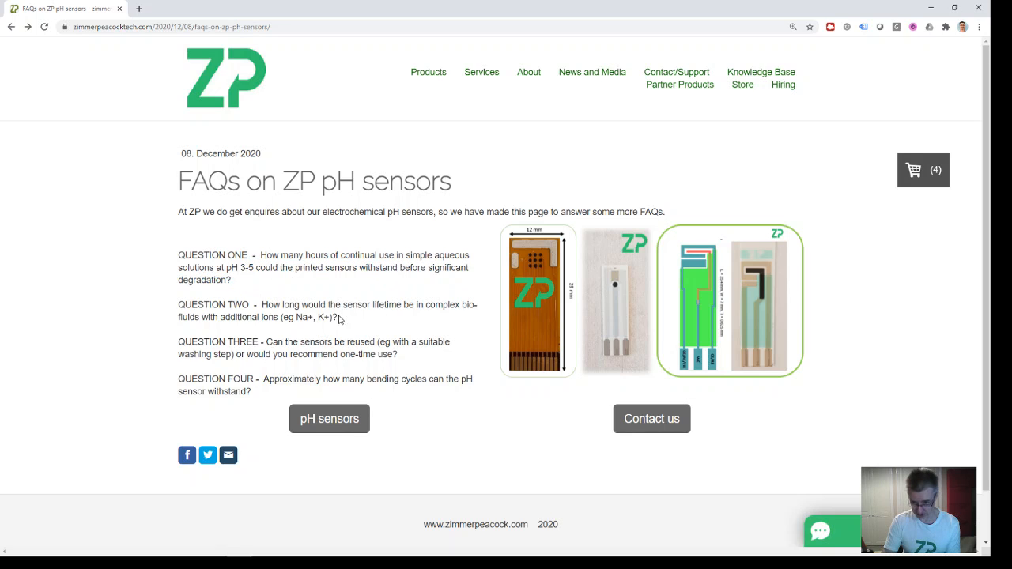
pyautogui.moveTo(259, 303); pyautogui.dragTo(339, 317)
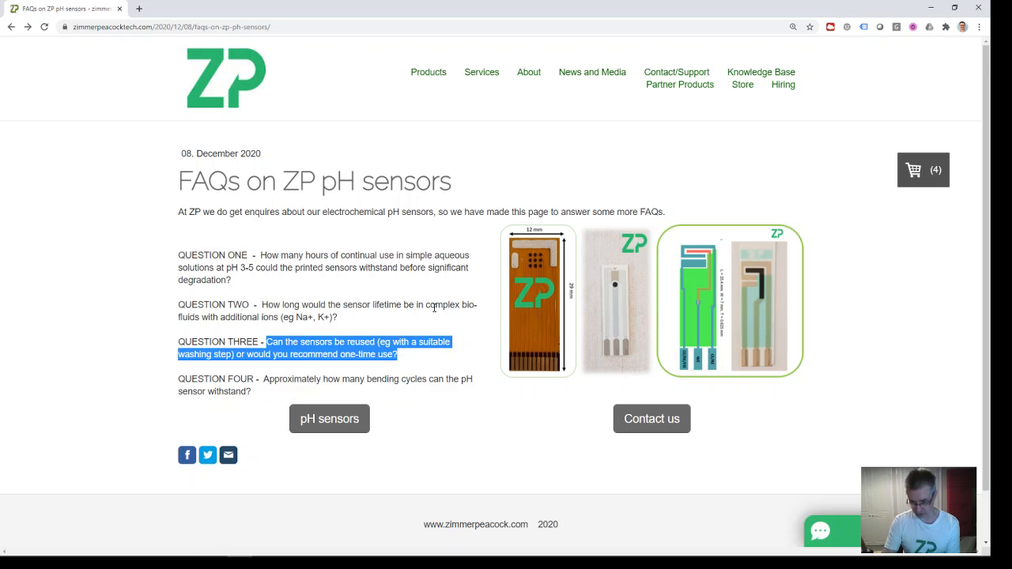
pyautogui.moveTo(264, 396)
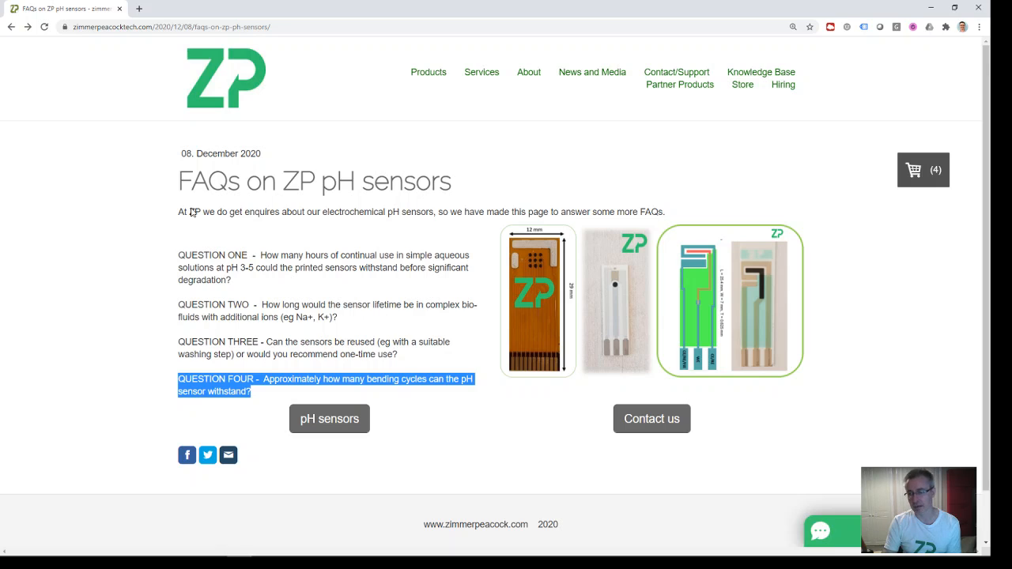
pyautogui.moveTo(597, 291)
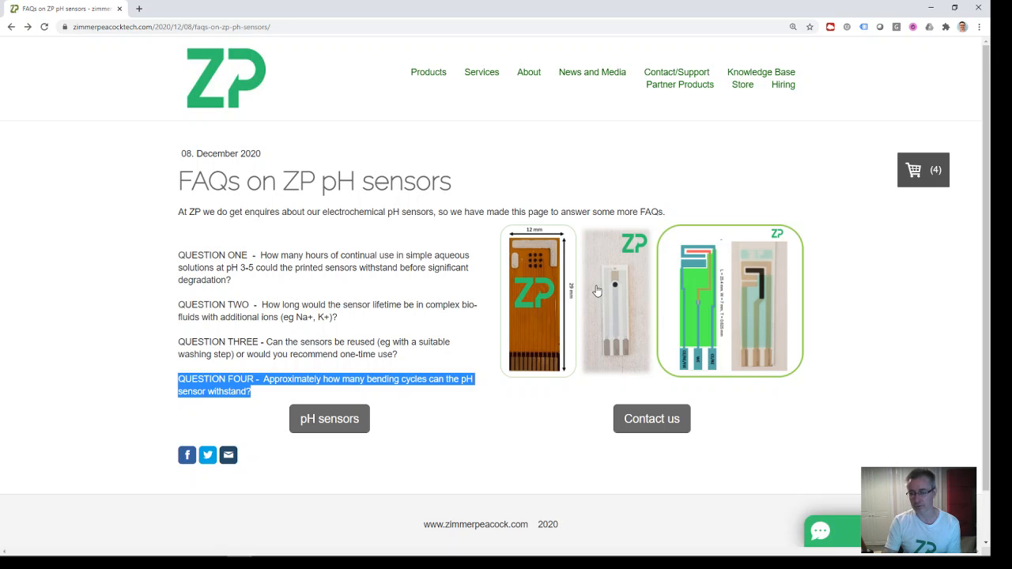